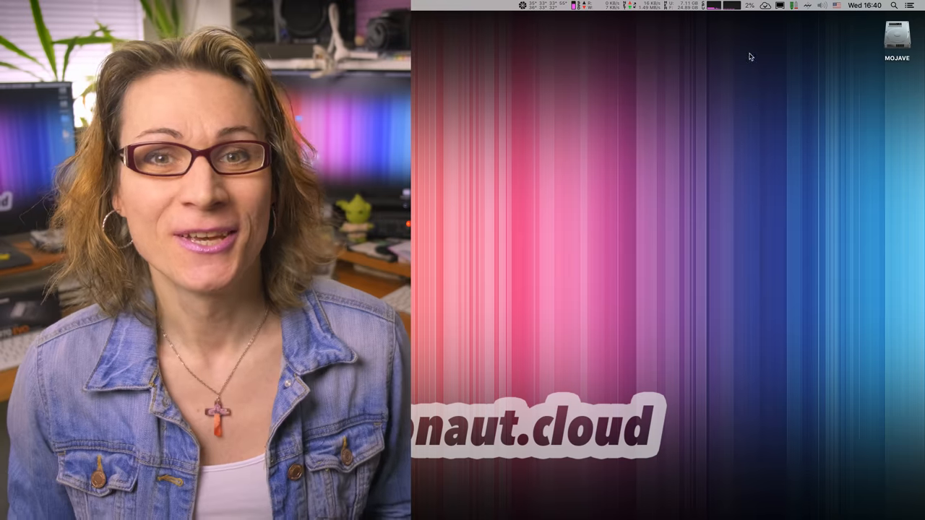
# Step: Check the memory usage and network activity details from the menu bar
pyautogui.click(711, 5)
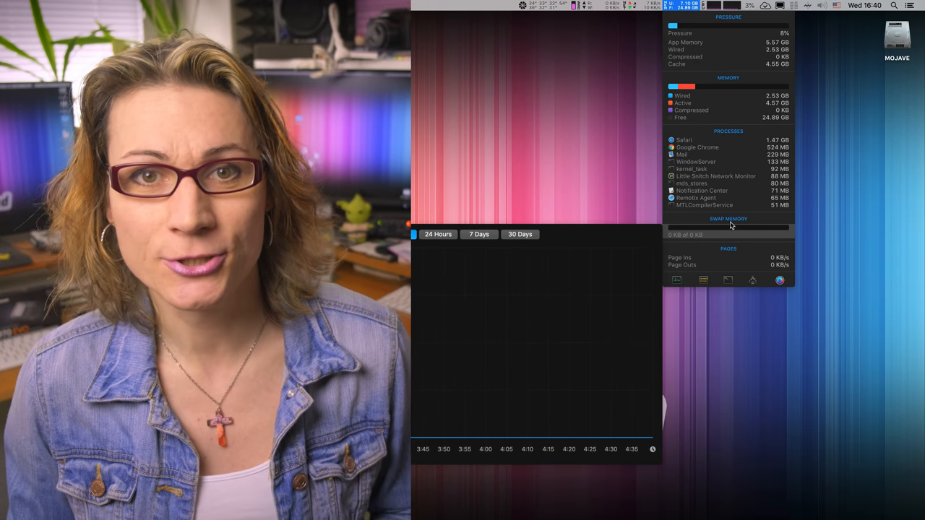
pyautogui.click(649, 5)
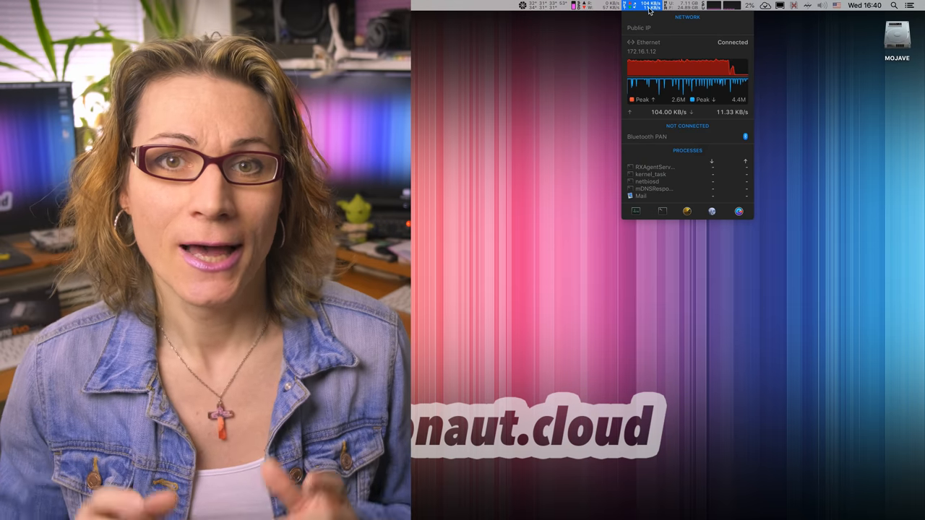
pyautogui.click(686, 69)
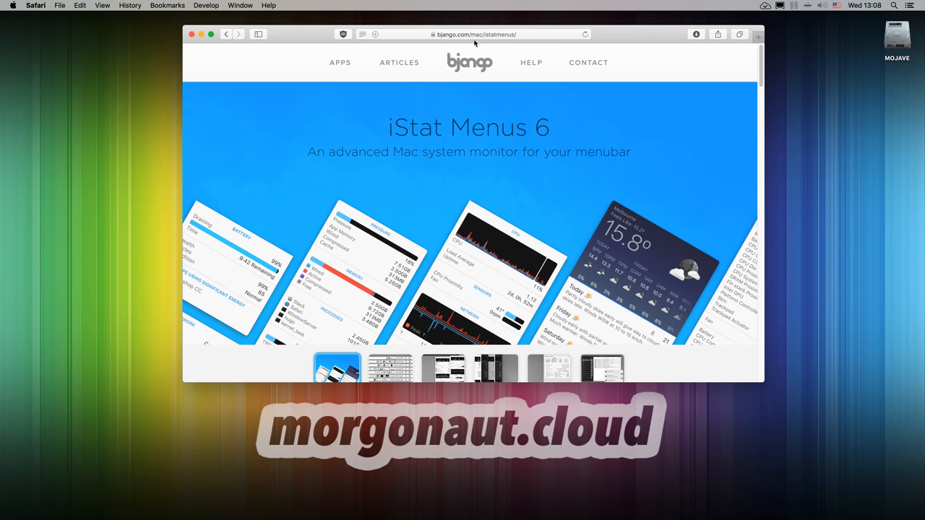
# Step: Download the iStat Menus 6.31 zip from the bjango page and save it to the Desktop
pyautogui.scroll(-3)
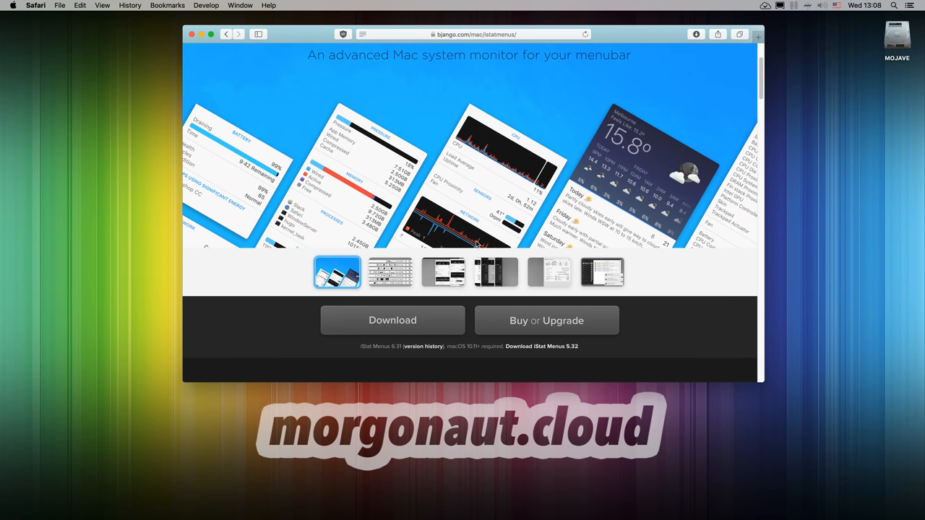
pyautogui.click(393, 321)
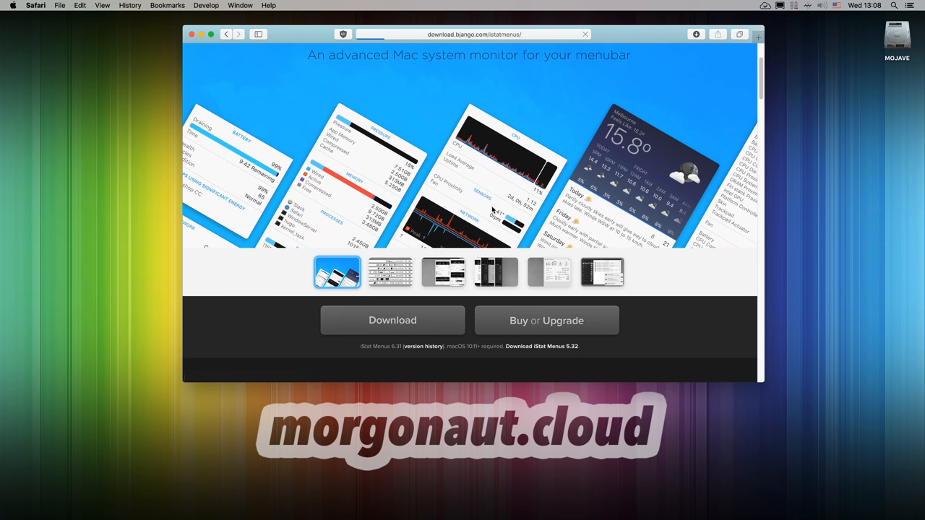
pyautogui.click(393, 320)
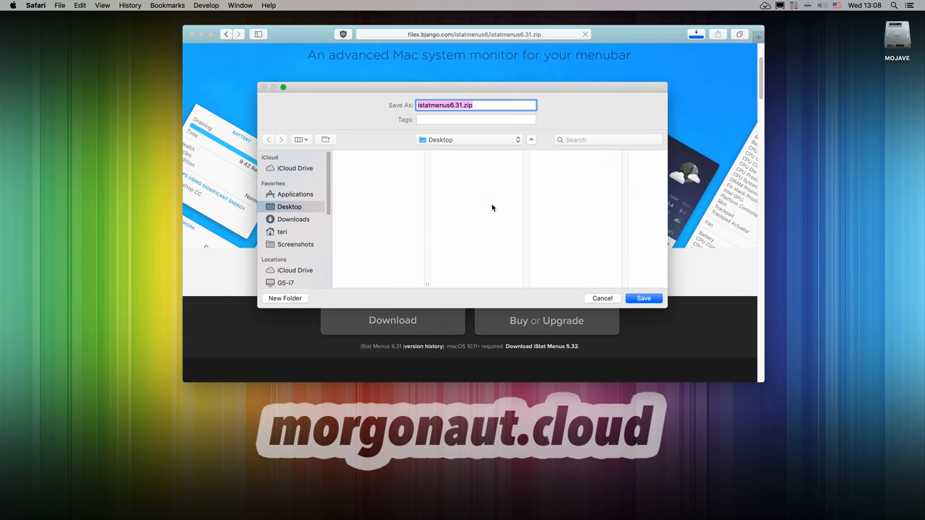
pyautogui.click(602, 297)
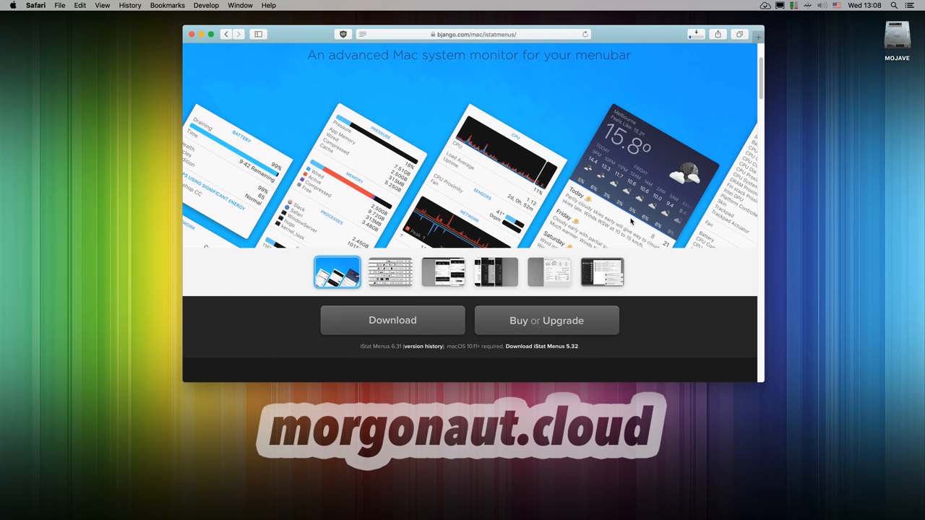
pyautogui.click(695, 34)
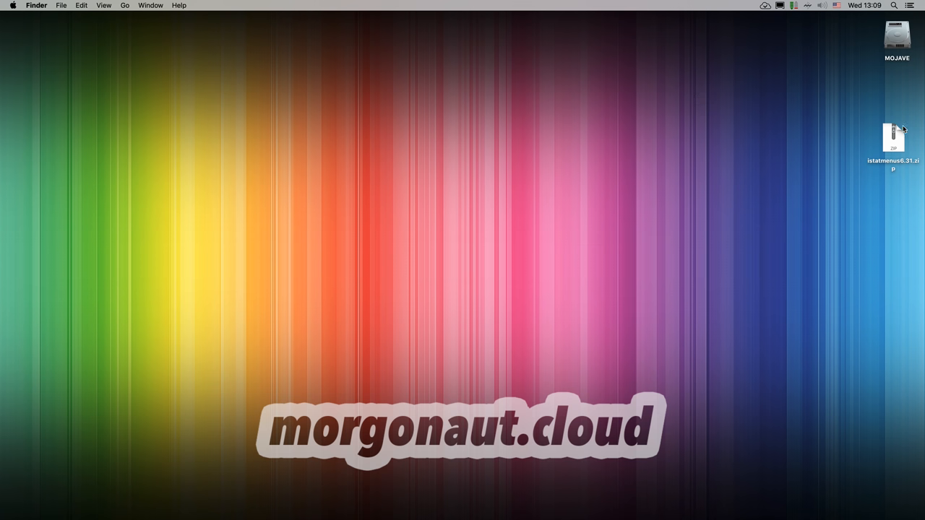
# Step: Unzip the iStat Menus archive, launch the app, and confirm the security warning to open it
pyautogui.doubleClick(893, 139)
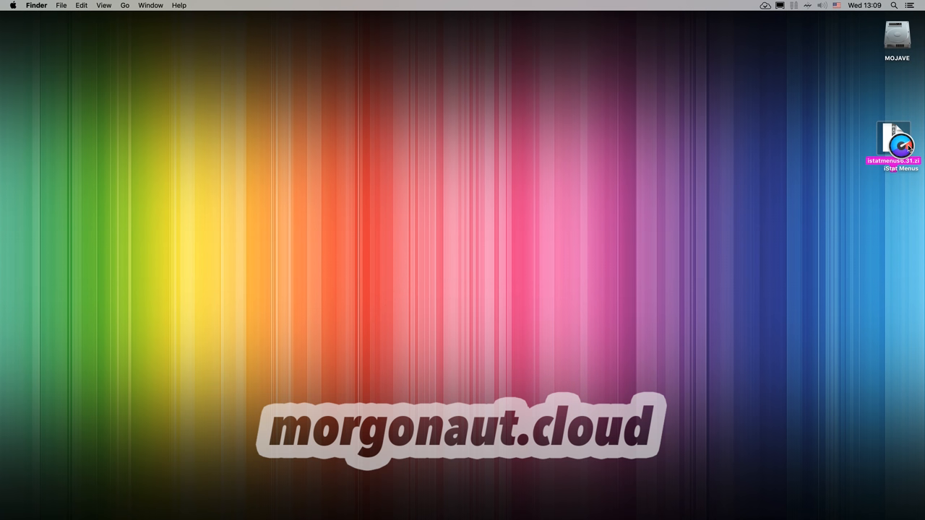
pyautogui.doubleClick(897, 37)
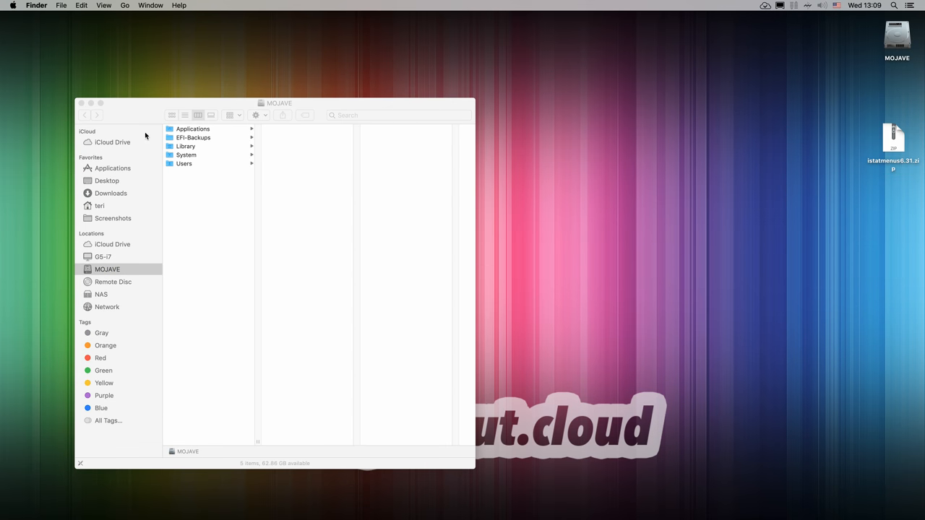
pyautogui.click(82, 102)
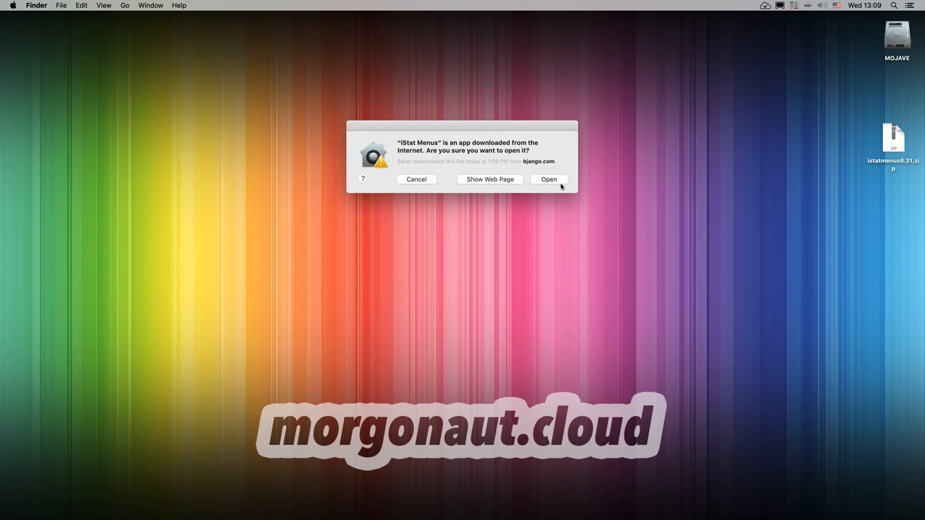
pyautogui.click(548, 179)
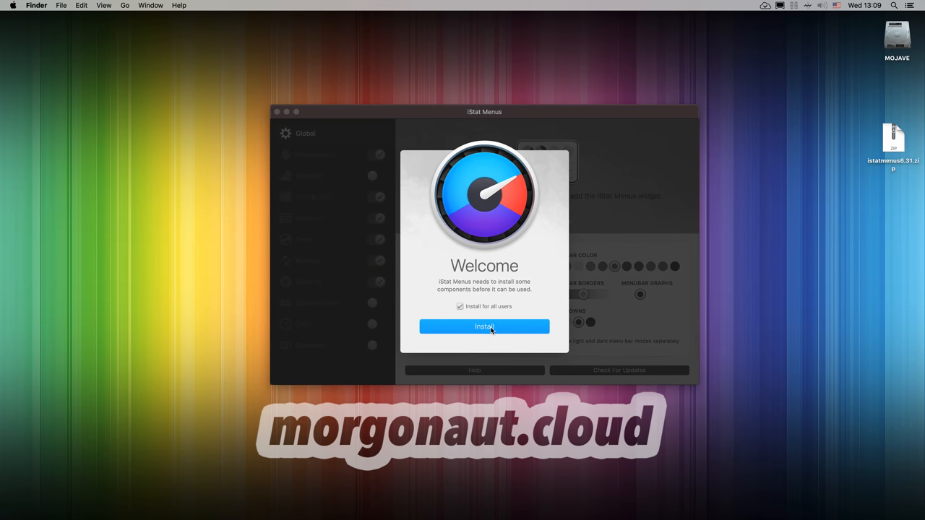
# Step: Install the iStat Menus components for all users from the Welcome dialog
pyautogui.click(485, 327)
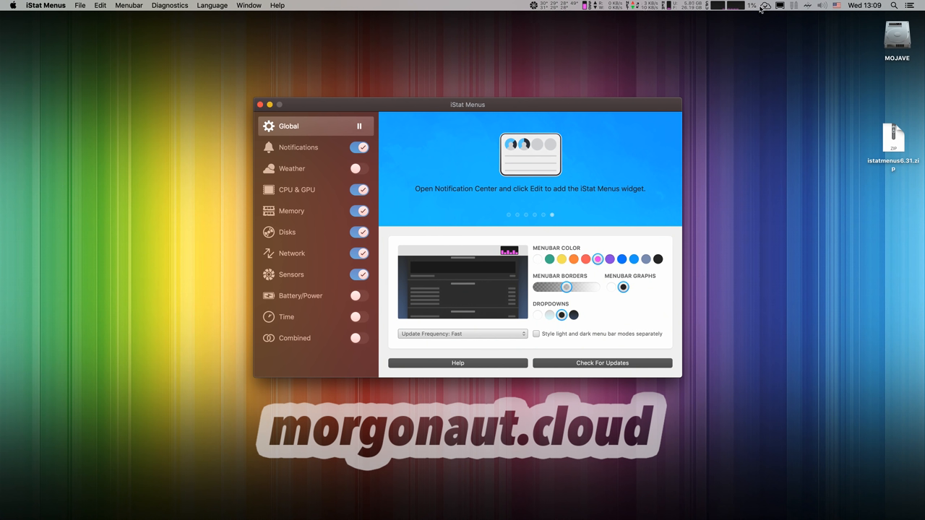
# Step: Disable every monitor, enable only CPU & GPU, and preview its menu bar dropdown
pyautogui.click(360, 147)
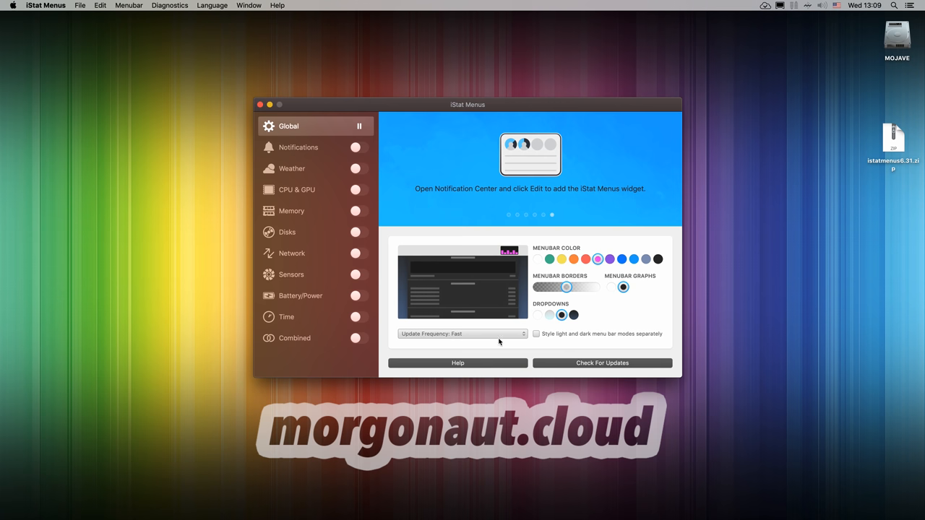
pyautogui.moveTo(303, 193)
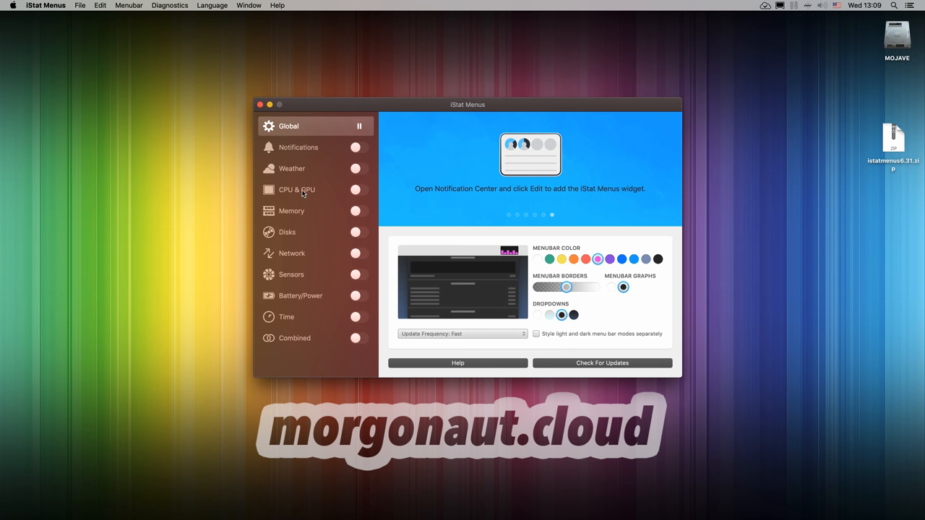
pyautogui.click(297, 189)
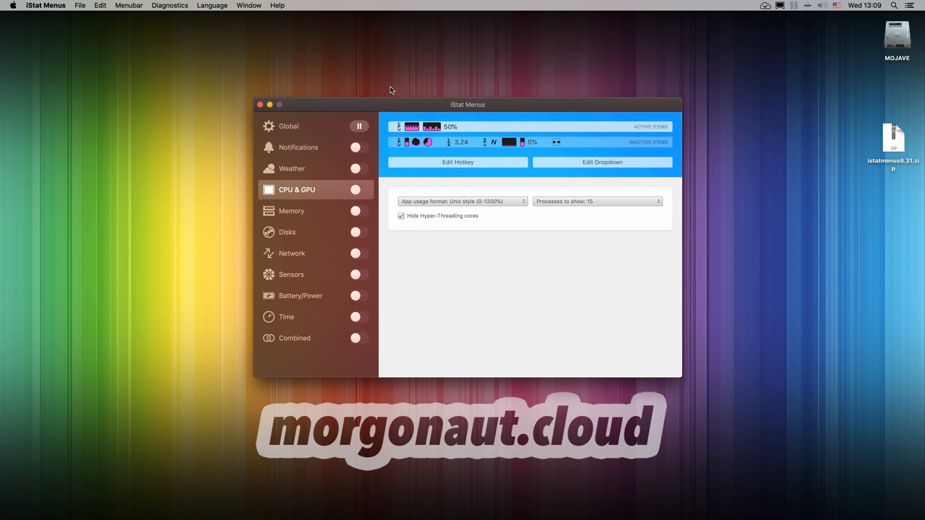
pyautogui.moveTo(347, 193)
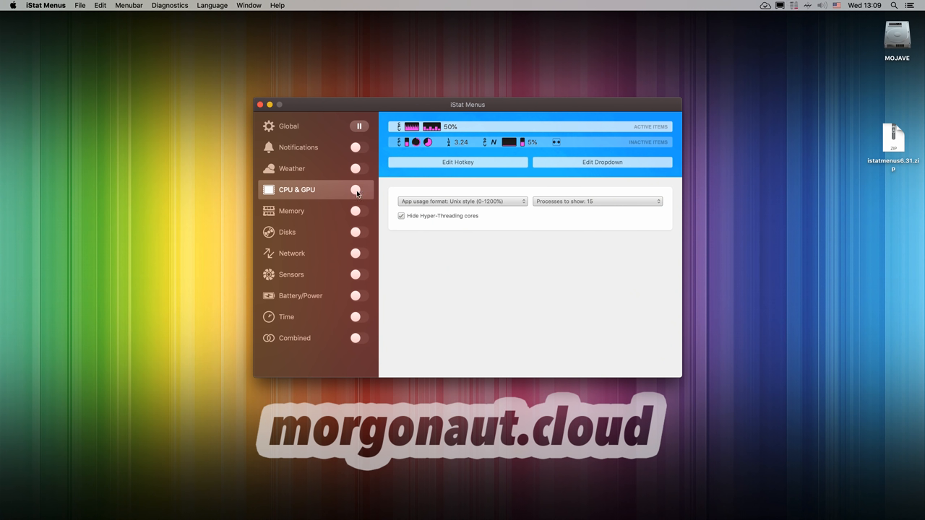
pyautogui.moveTo(647, 10)
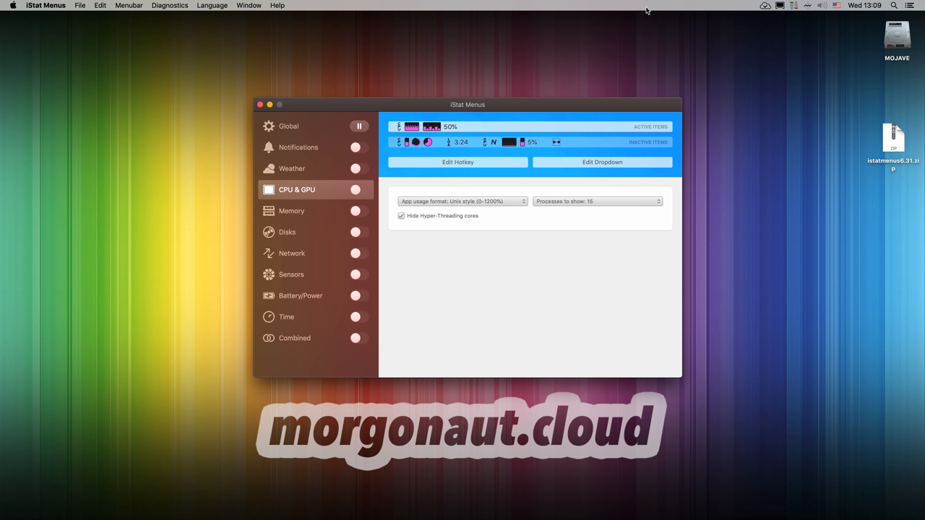
pyautogui.moveTo(367, 200)
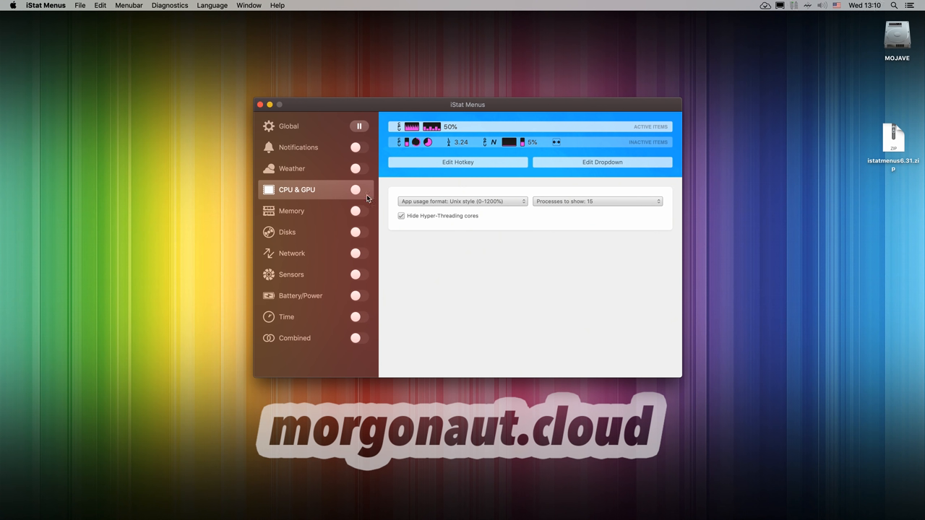
pyautogui.click(358, 189)
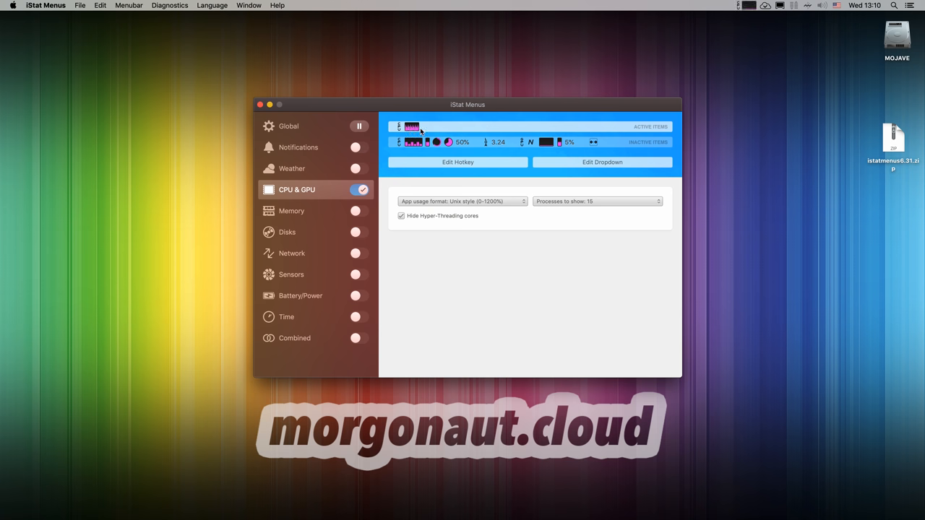
pyautogui.click(738, 5)
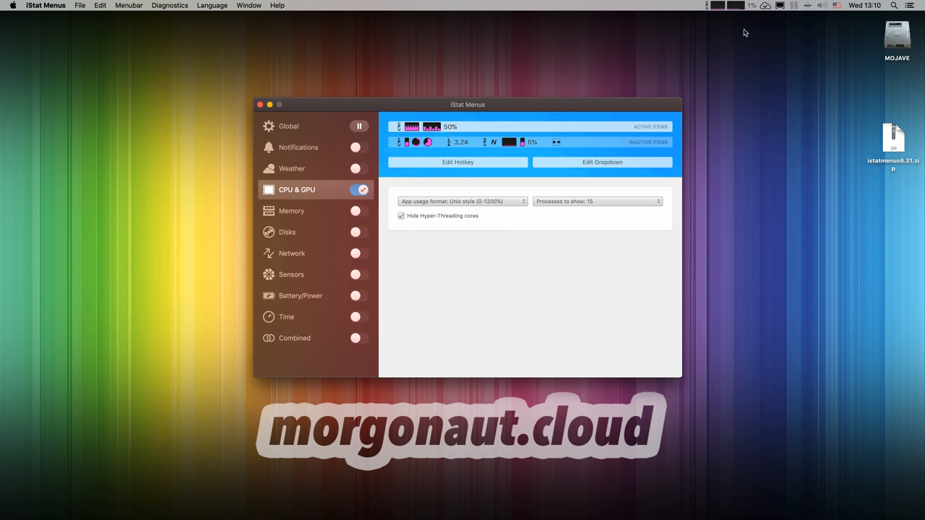
pyautogui.click(718, 5)
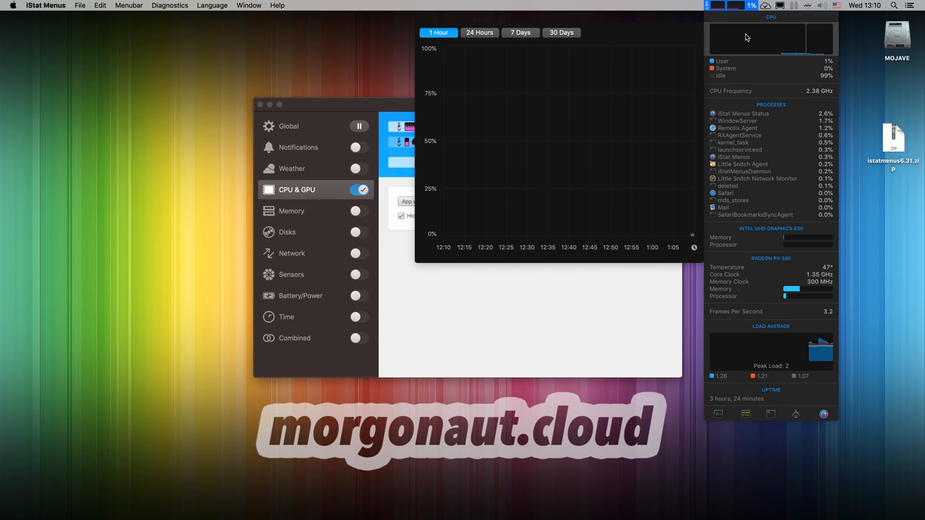
pyautogui.click(520, 33)
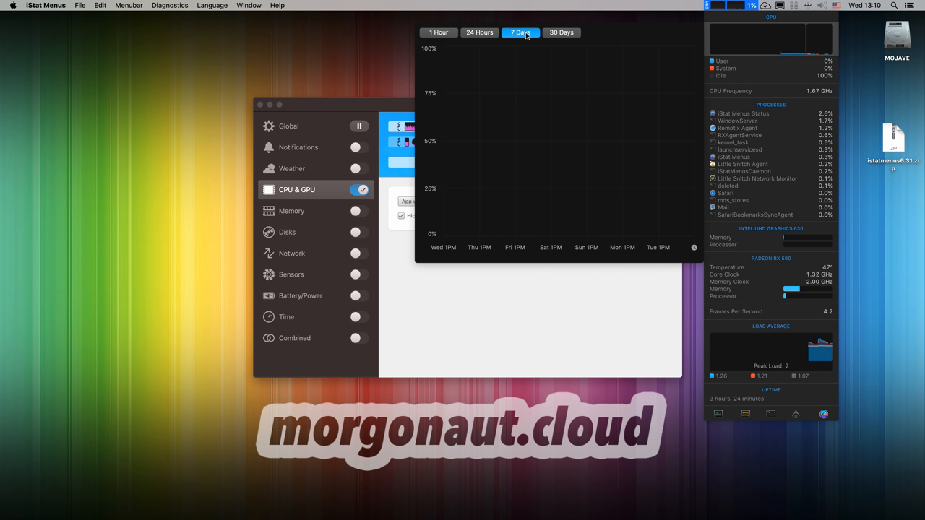
pyautogui.click(438, 32)
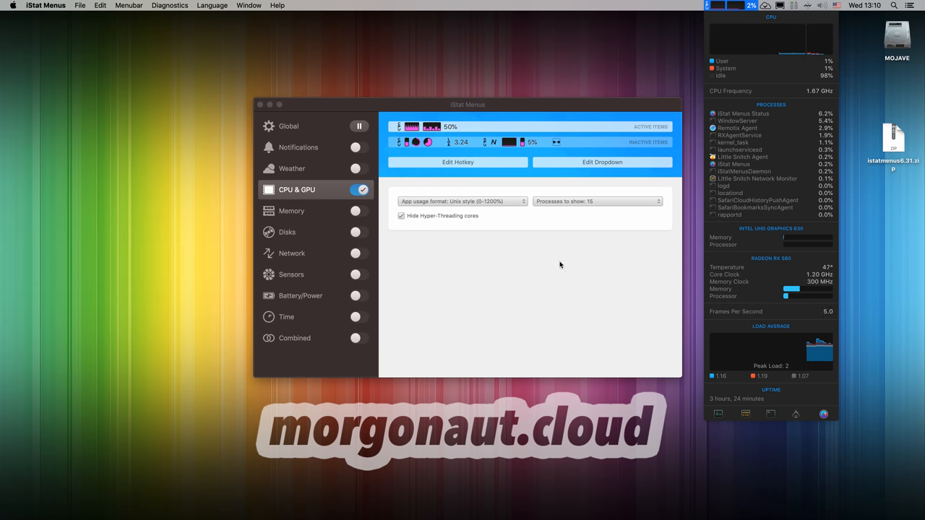
pyautogui.click(595, 201)
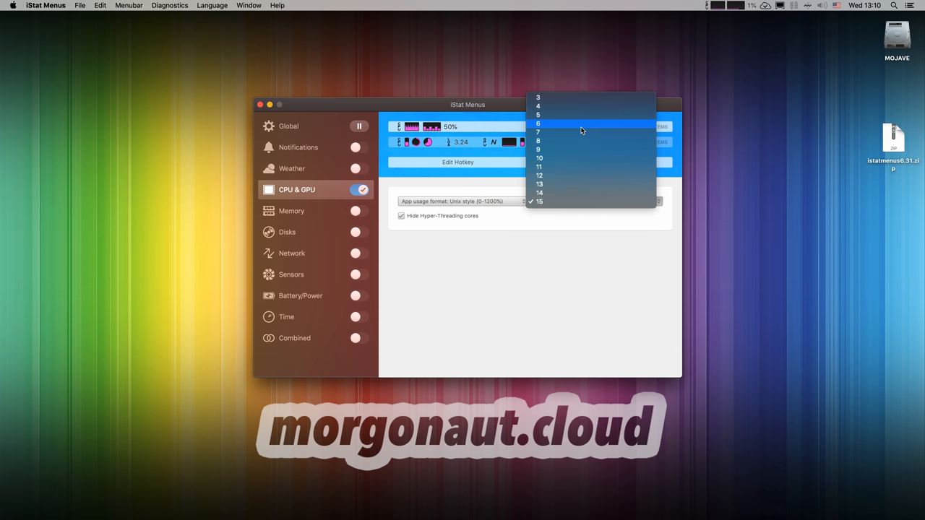
pyautogui.click(538, 114)
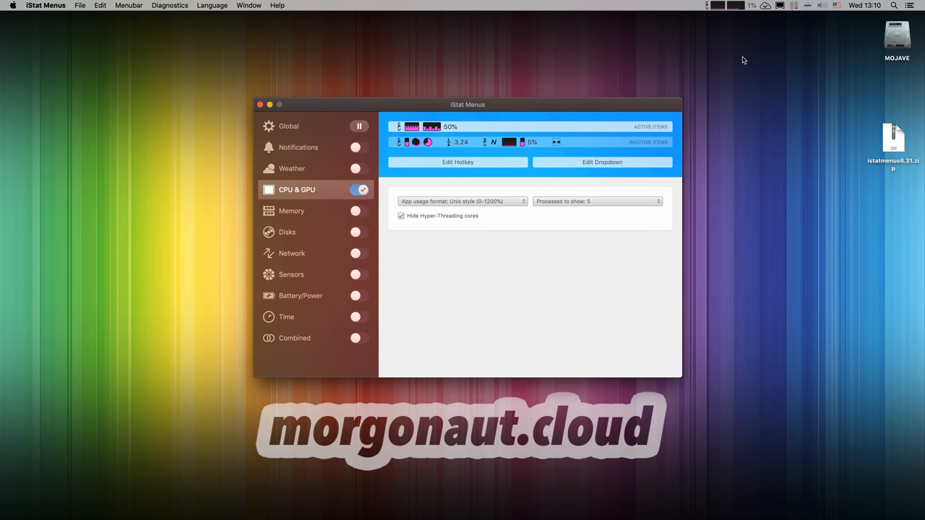
pyautogui.click(717, 5)
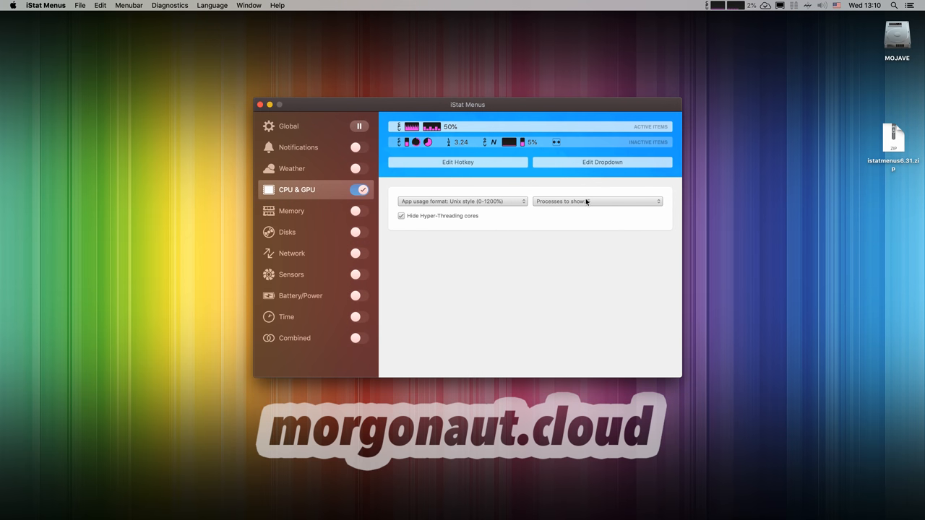
pyautogui.click(597, 201)
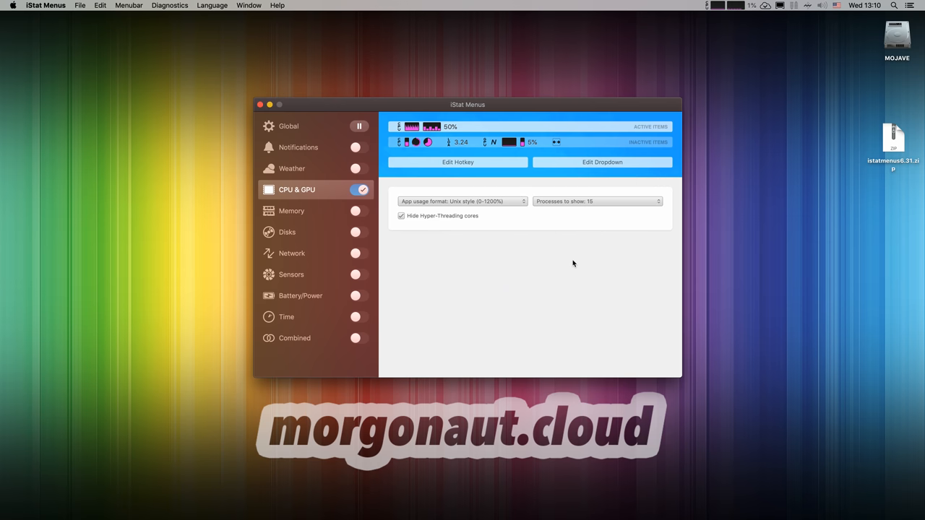
pyautogui.moveTo(477, 207)
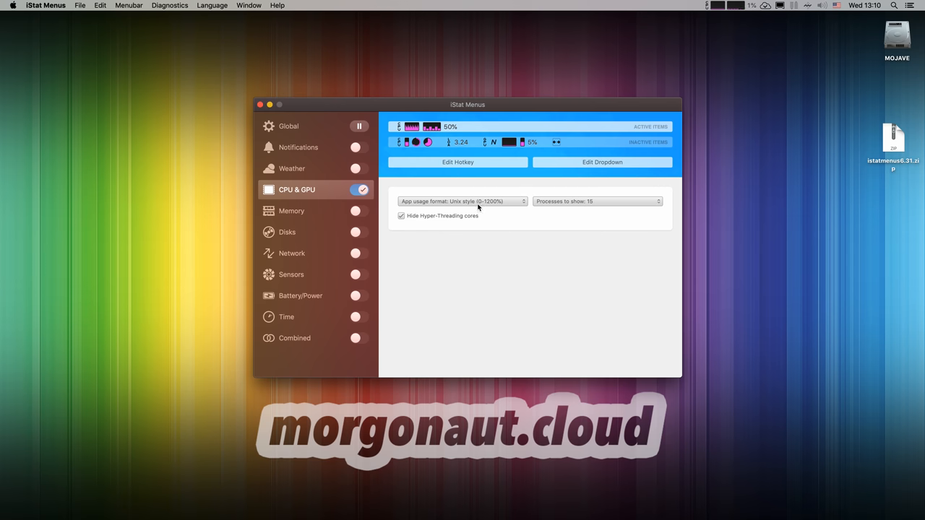
pyautogui.moveTo(463, 206)
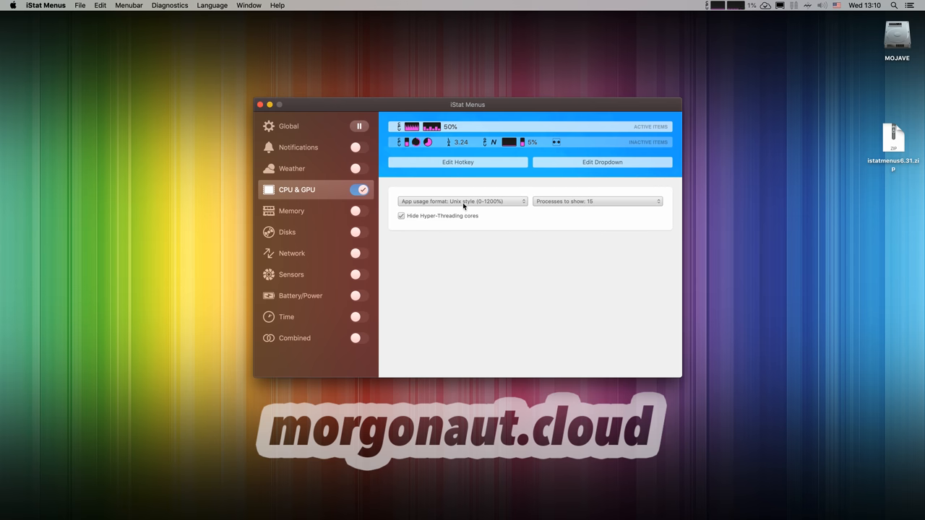
pyautogui.click(462, 201)
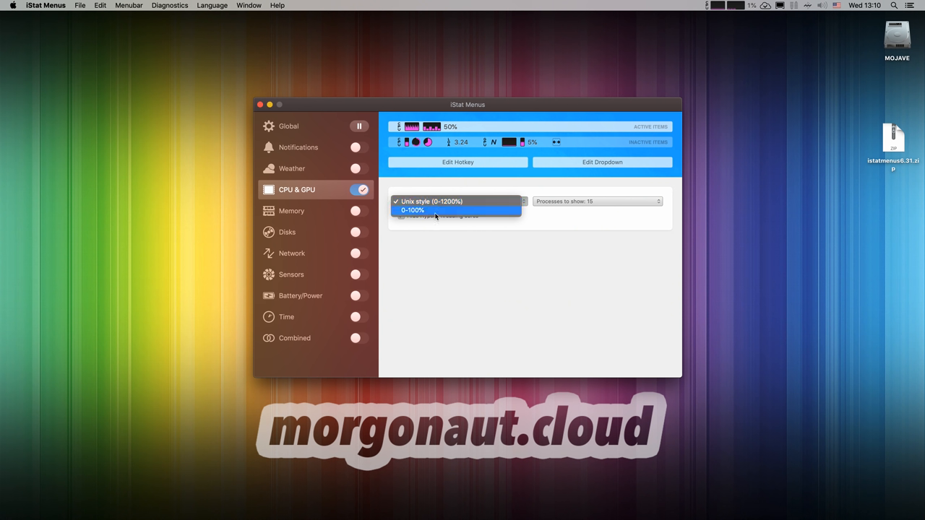
pyautogui.click(413, 210)
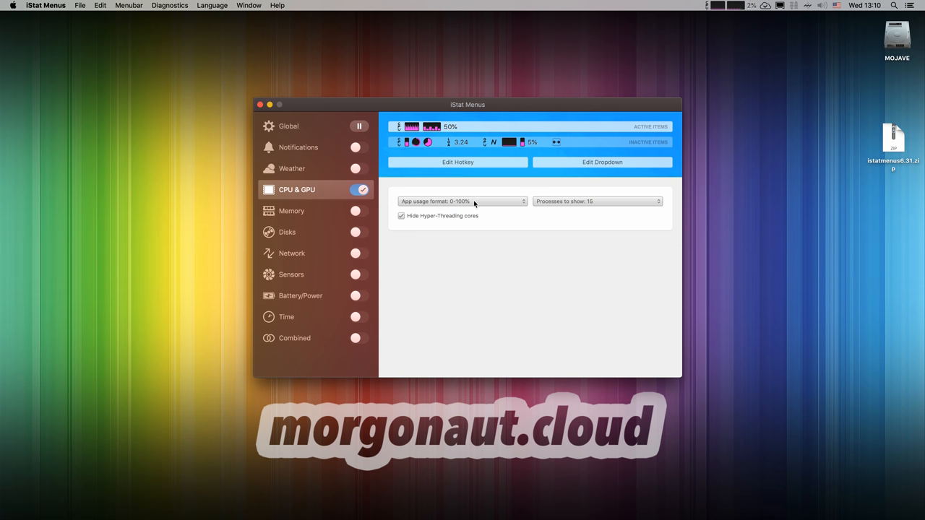
pyautogui.click(461, 201)
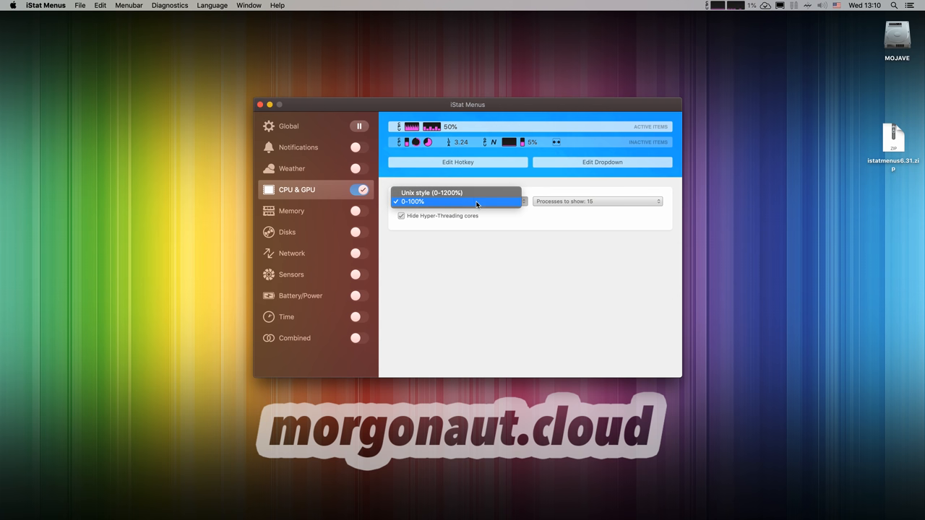
pyautogui.click(459, 202)
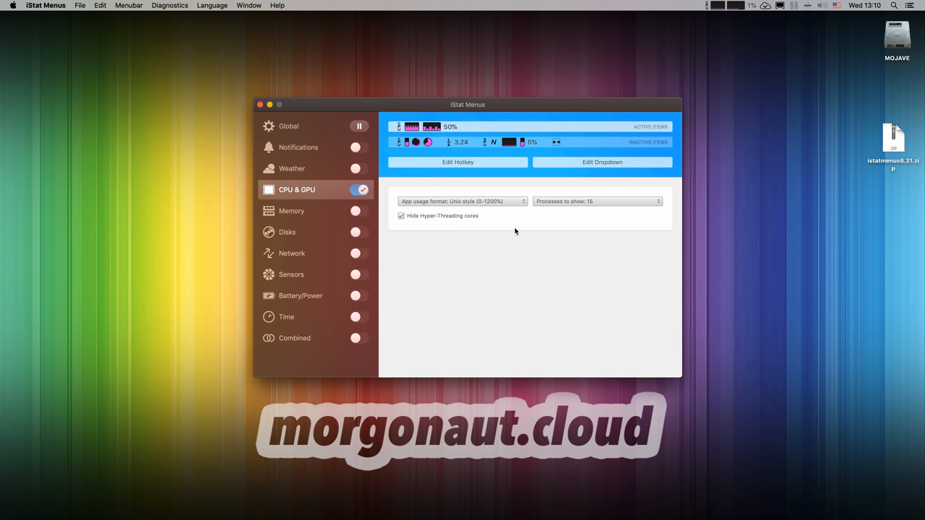
pyautogui.moveTo(313, 212)
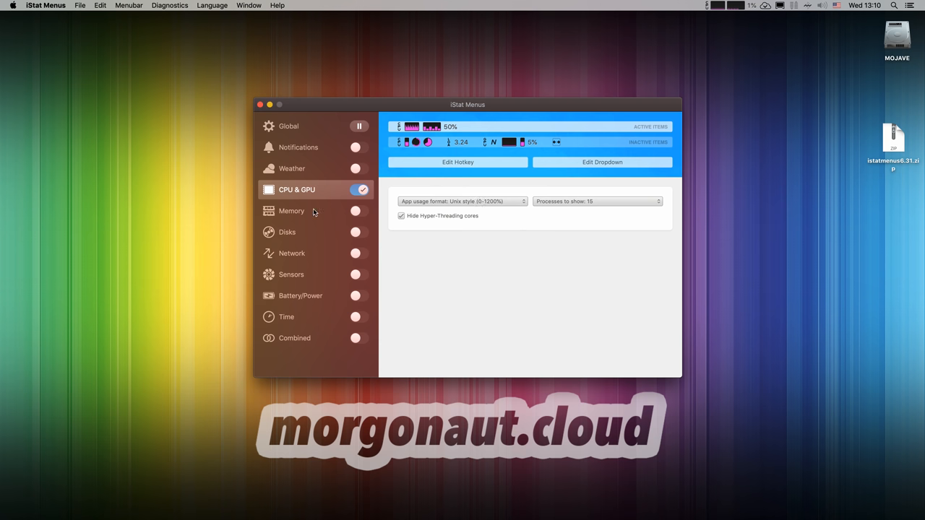
# Step: Enable Memory with a used/free menu bar readout, keeping processes to show at 10
pyautogui.click(292, 210)
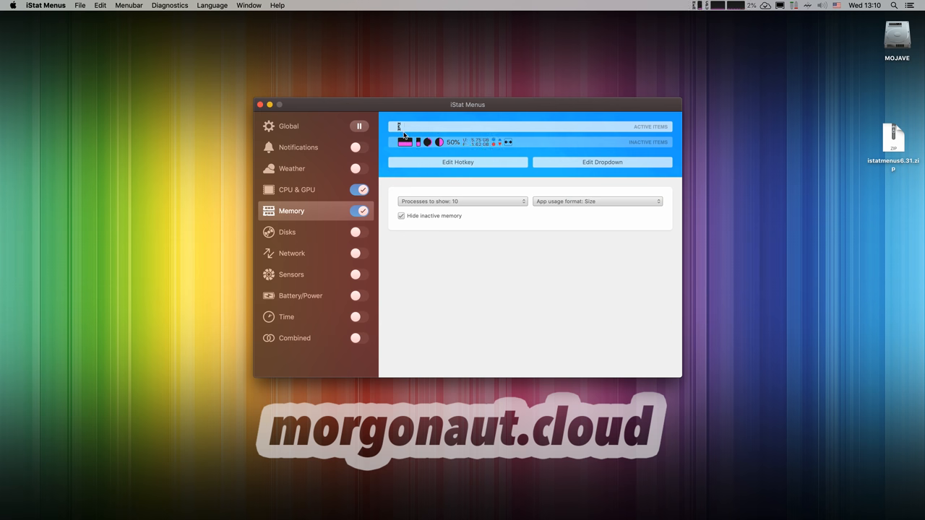
pyautogui.click(702, 5)
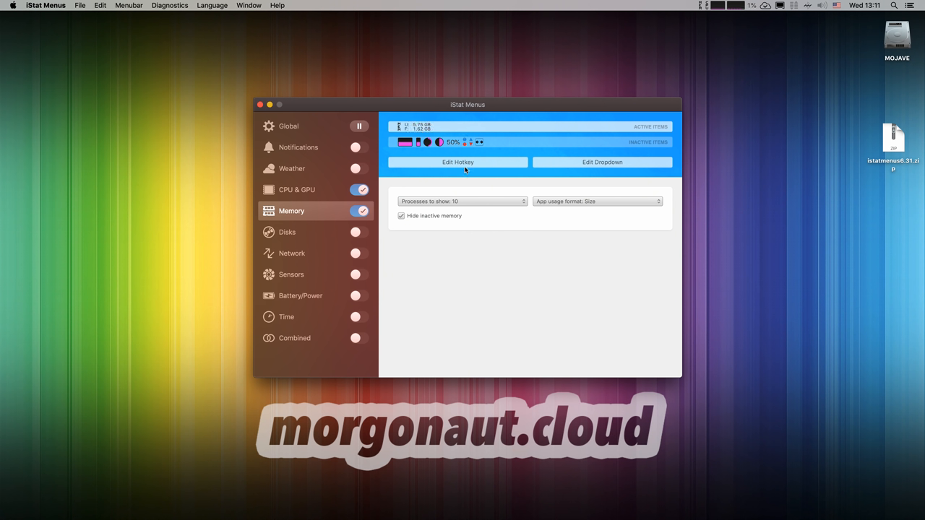
pyautogui.moveTo(625, 102)
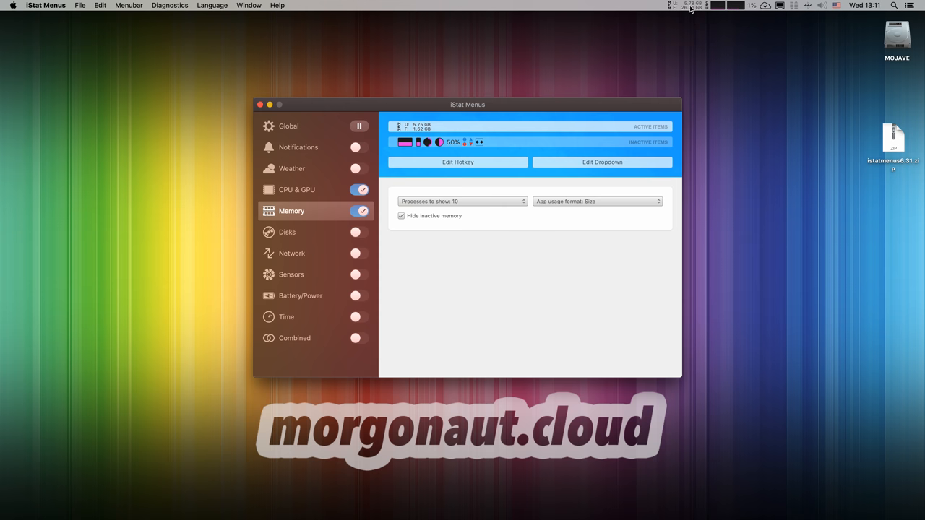
pyautogui.click(683, 5)
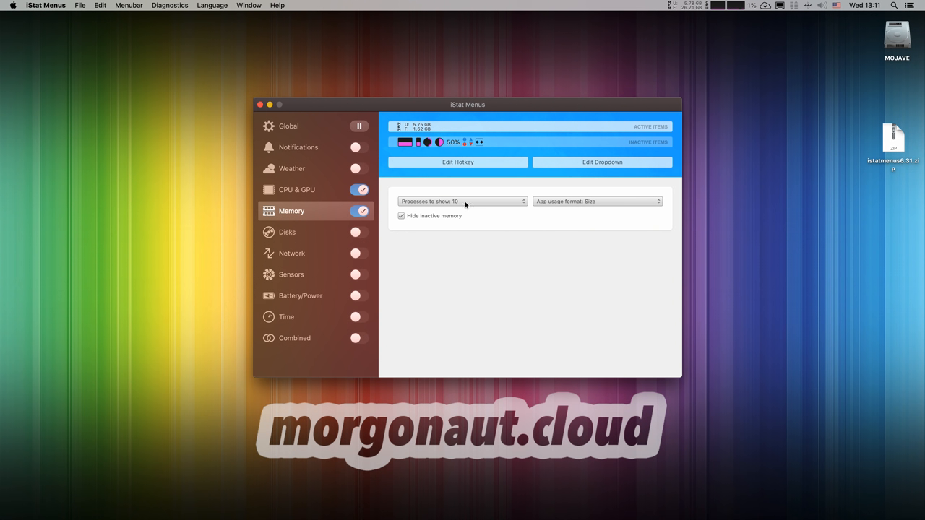
pyautogui.click(463, 201)
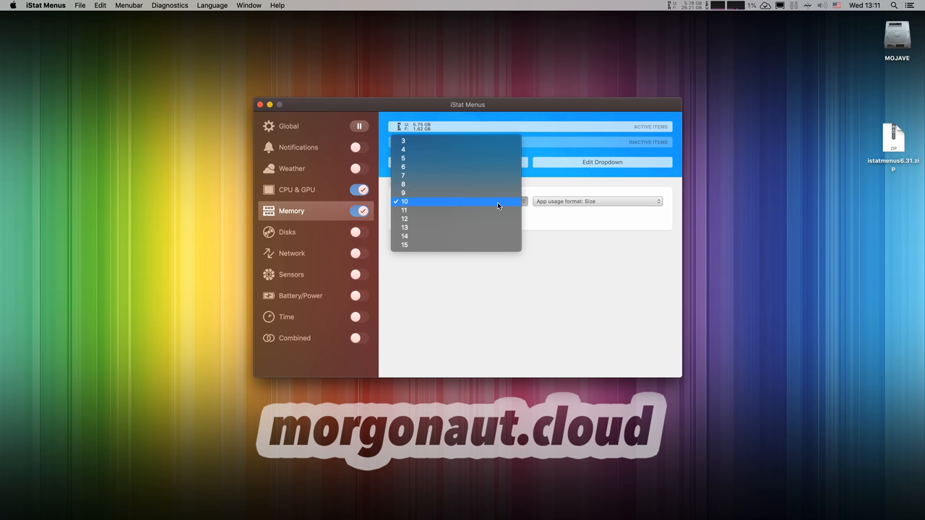
pyautogui.click(403, 201)
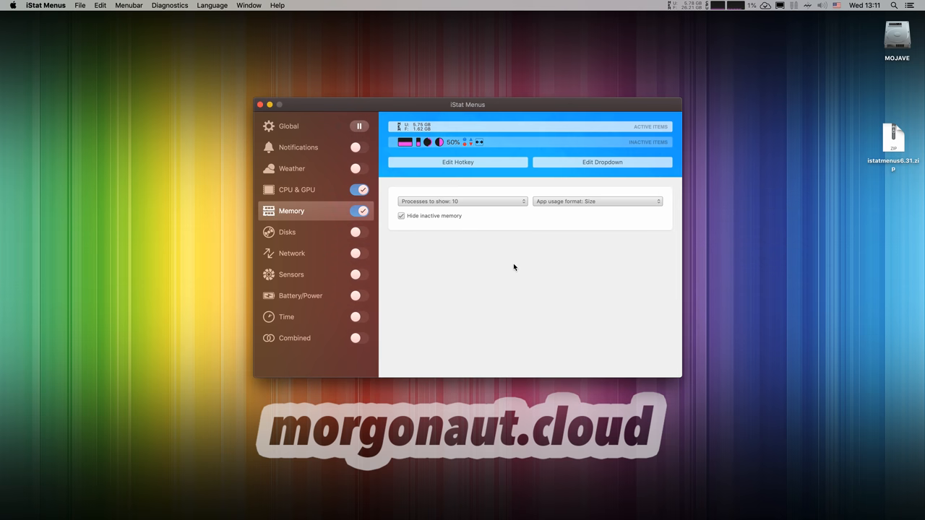
pyautogui.moveTo(293, 257)
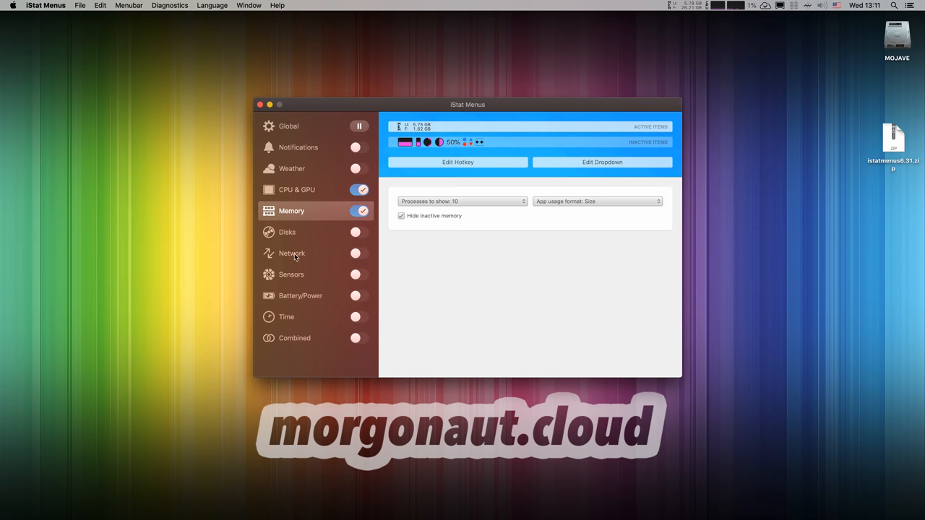
pyautogui.click(292, 253)
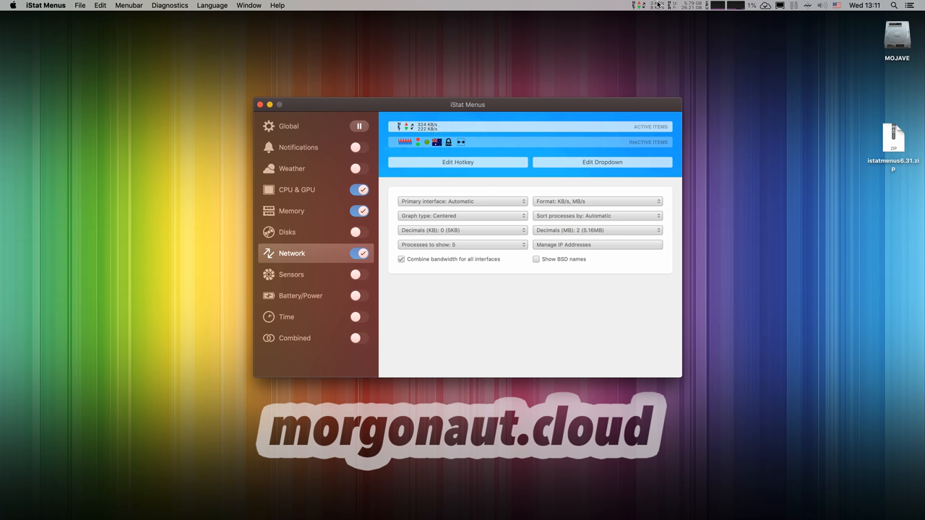
# Step: Preview the network dropdown and keep the speed format at KB/s, MB/s
pyautogui.click(655, 5)
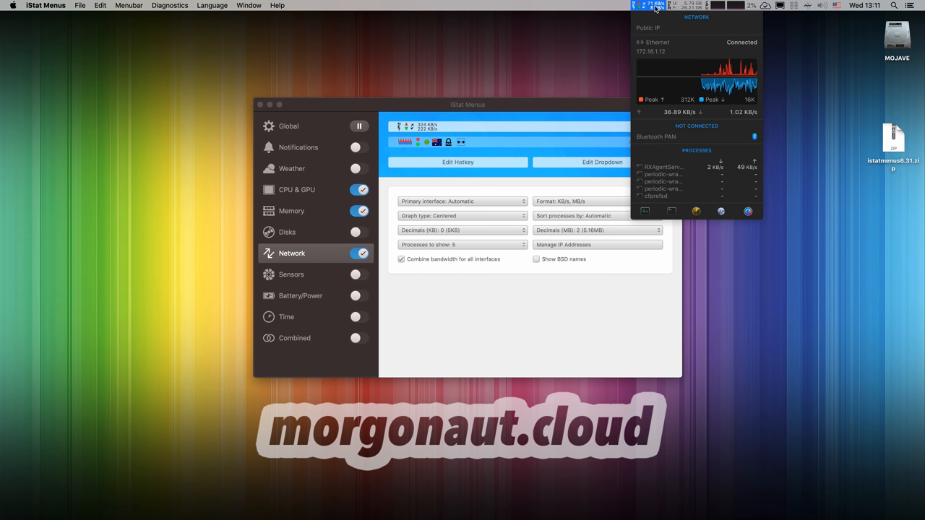
pyautogui.click(398, 126)
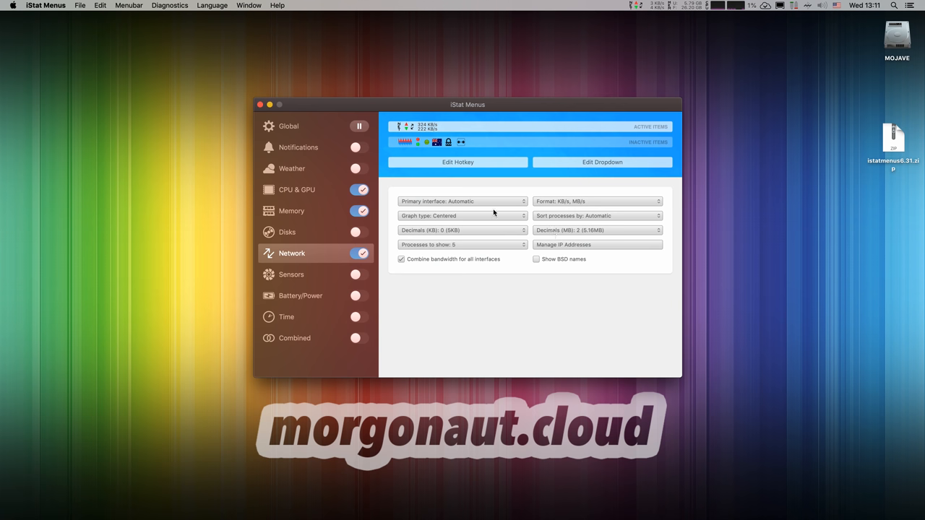
pyautogui.click(597, 200)
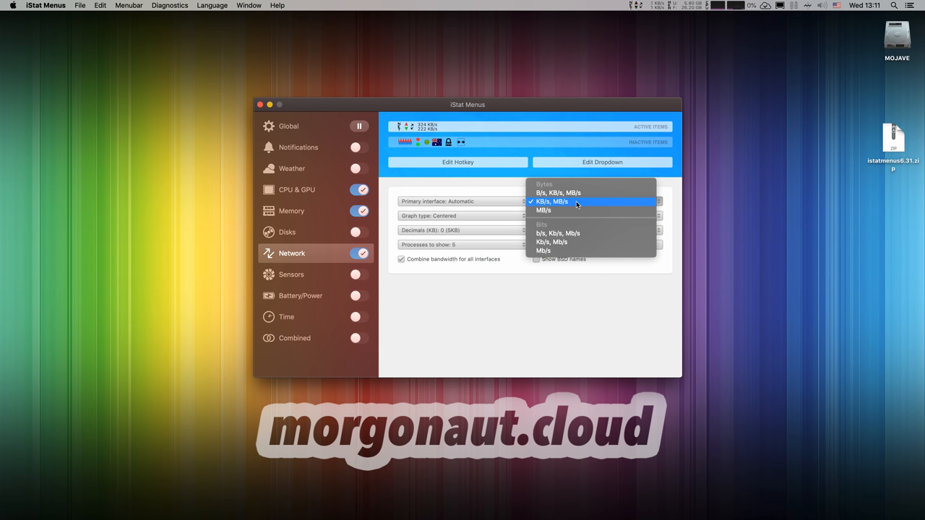
pyautogui.click(552, 201)
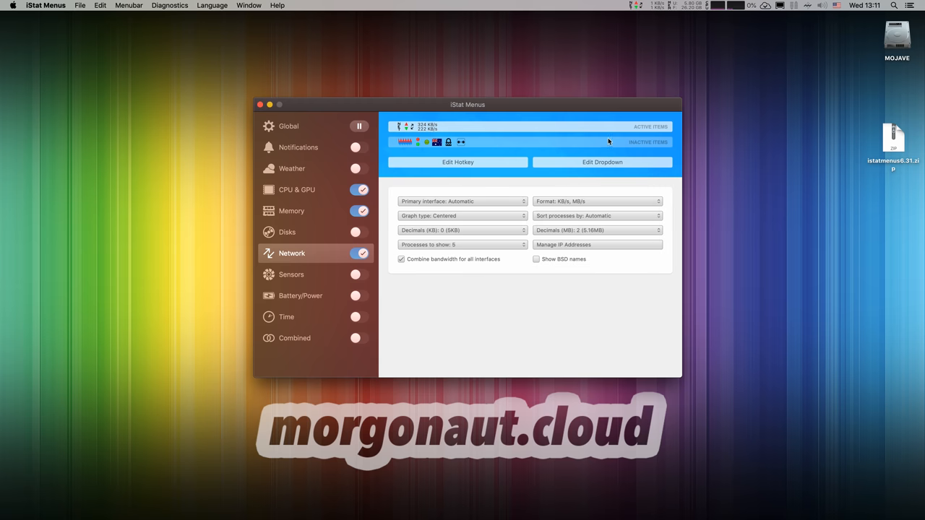
pyautogui.click(638, 5)
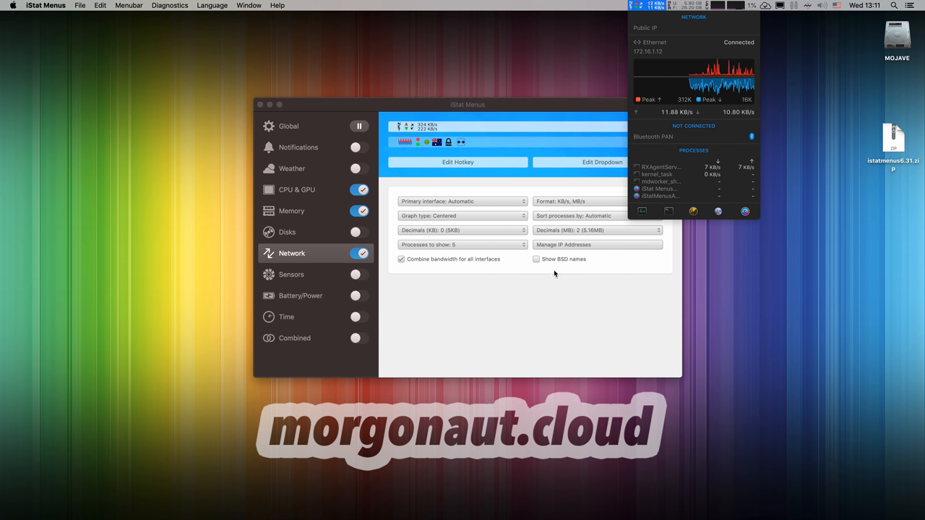
# Step: Enable Disks monitoring and add the MOJAVE disk to Disks to Show in Menubar
pyautogui.click(287, 232)
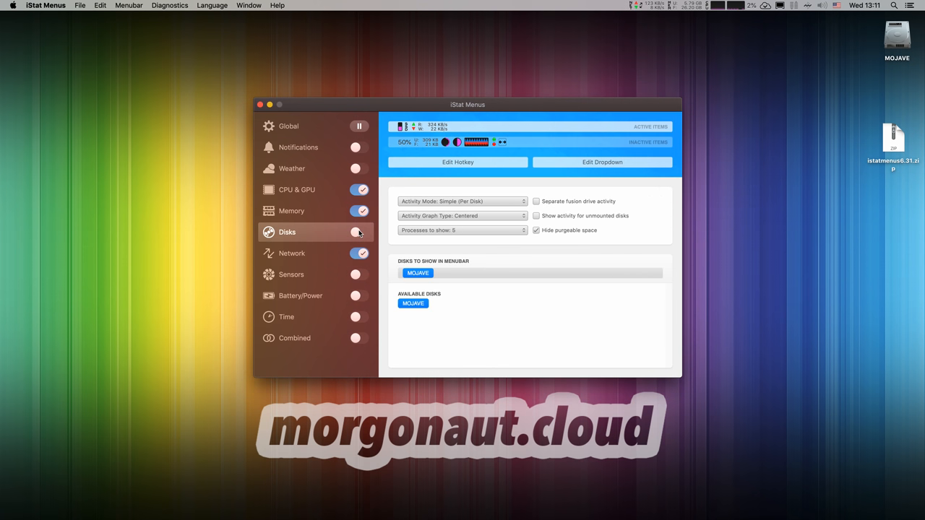
pyautogui.click(359, 232)
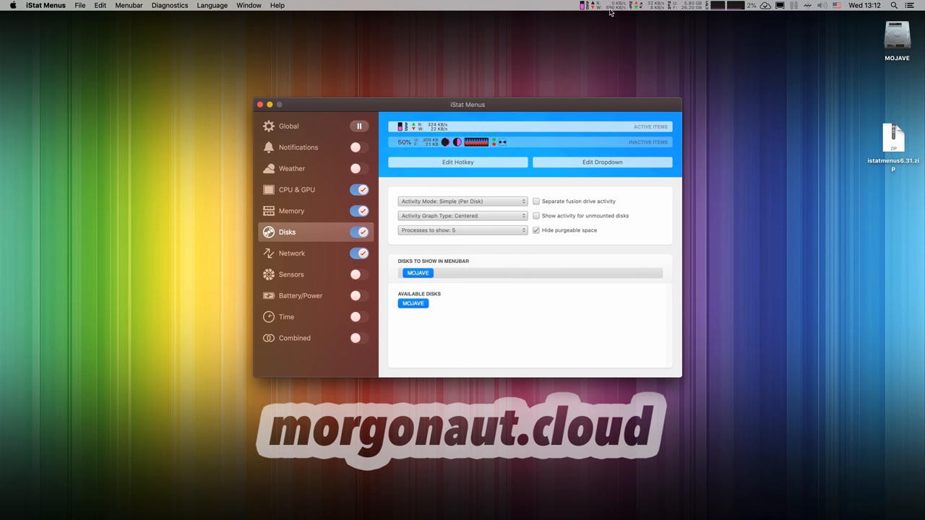
pyautogui.click(597, 6)
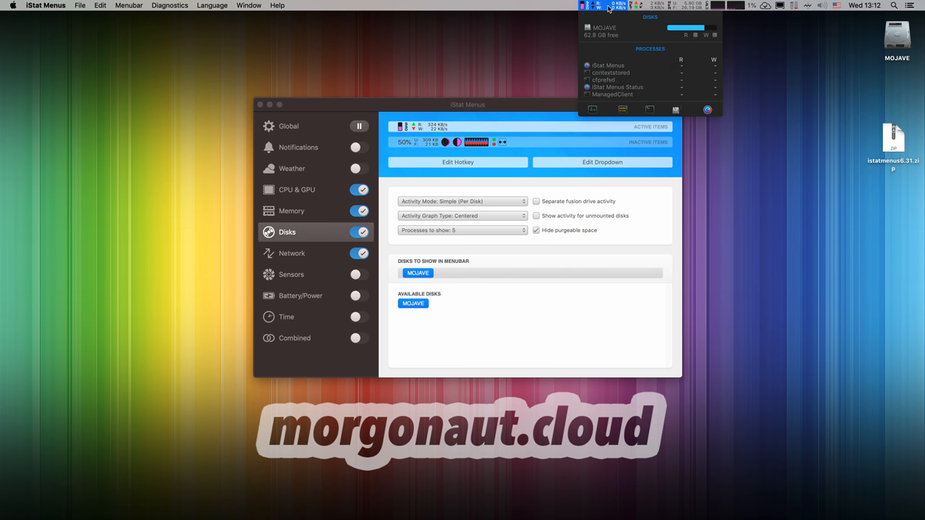
pyautogui.moveTo(692, 28)
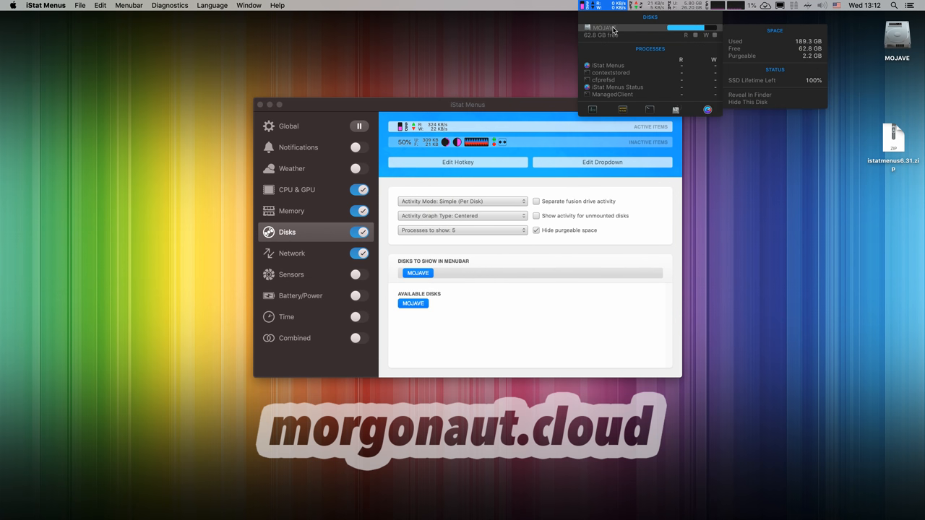
pyautogui.moveTo(749, 87)
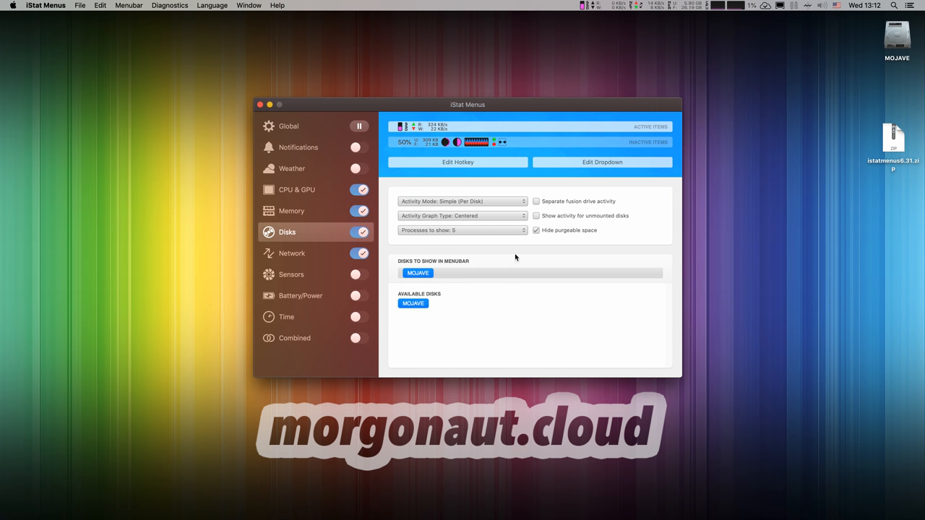
pyautogui.moveTo(462, 307)
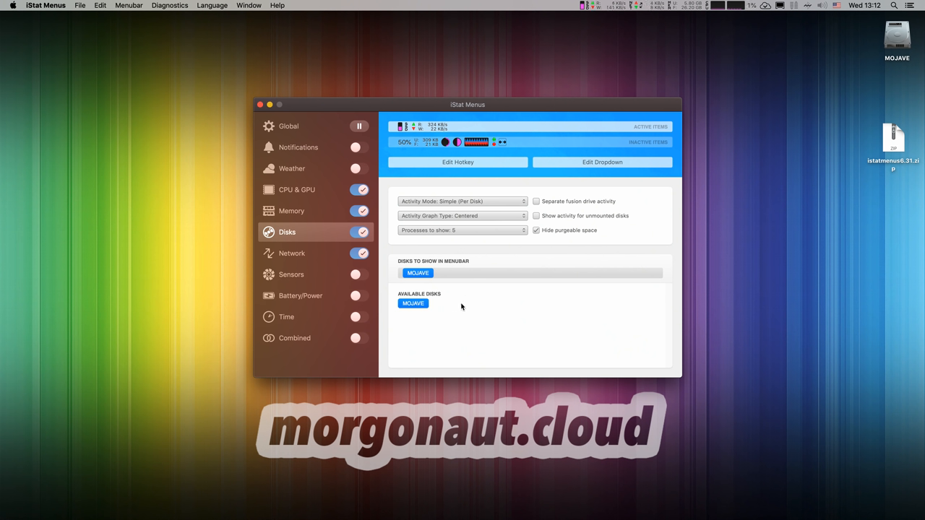
pyautogui.moveTo(413, 303); pyautogui.dragTo(451, 275)
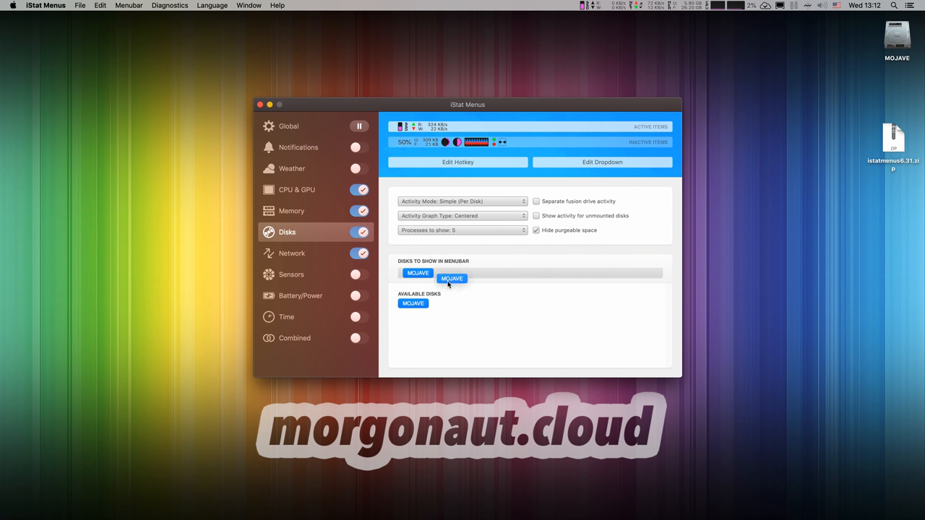
# Step: Enable Sensors and add CPU Core 1–6 and GPU Die temperatures to the menu bar
pyautogui.click(291, 273)
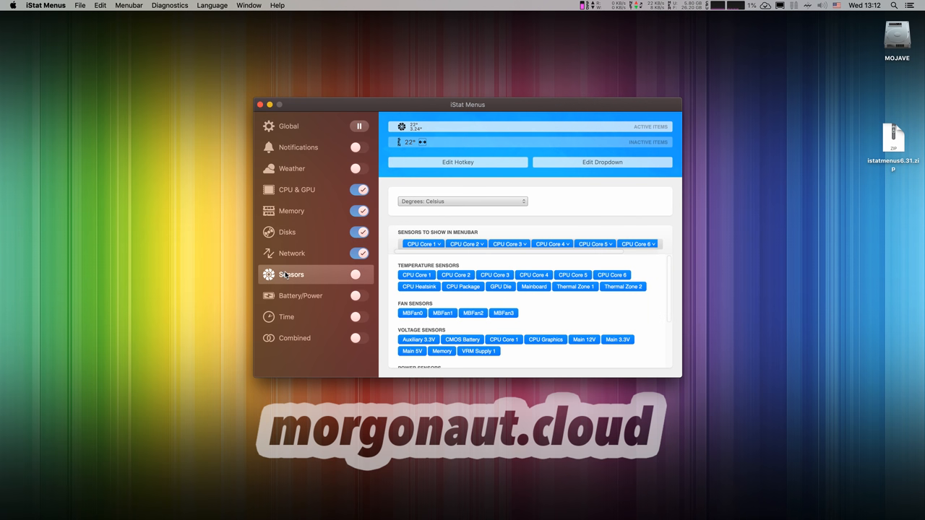
pyautogui.click(359, 275)
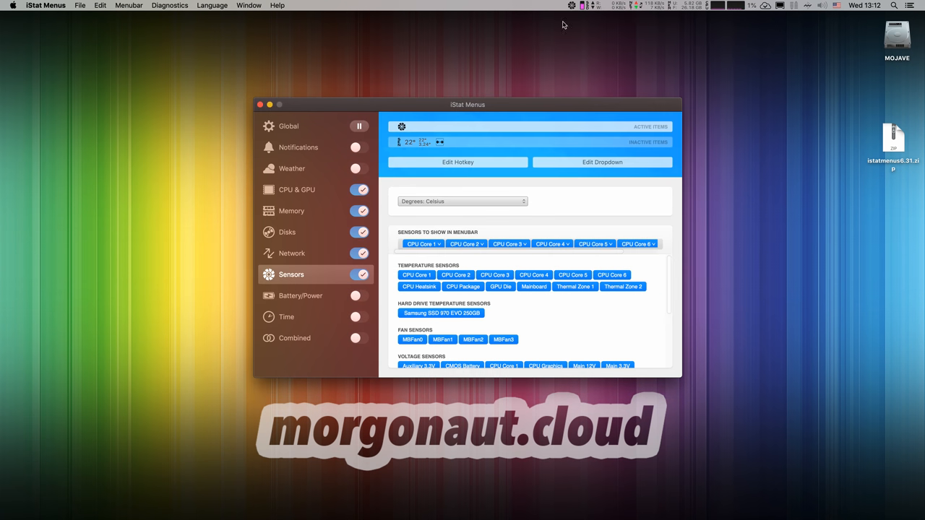
pyautogui.moveTo(596, 257)
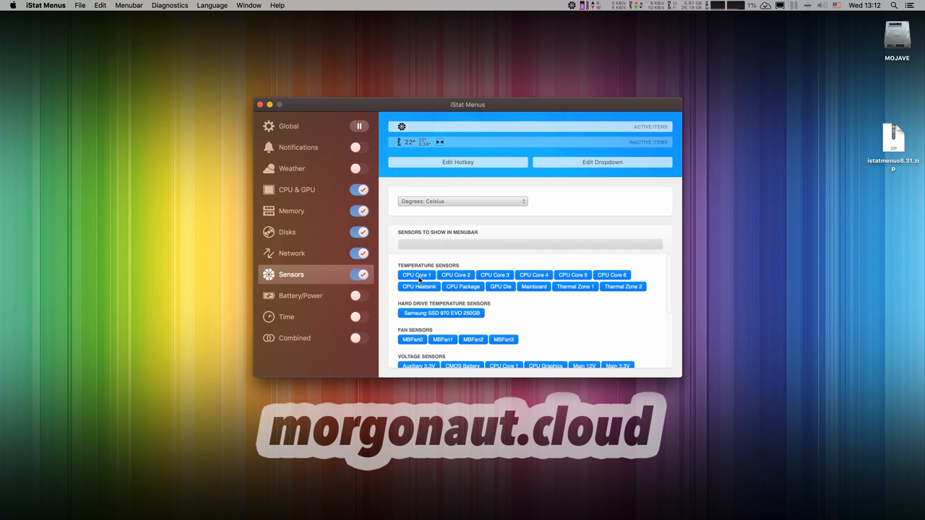
pyautogui.click(416, 274)
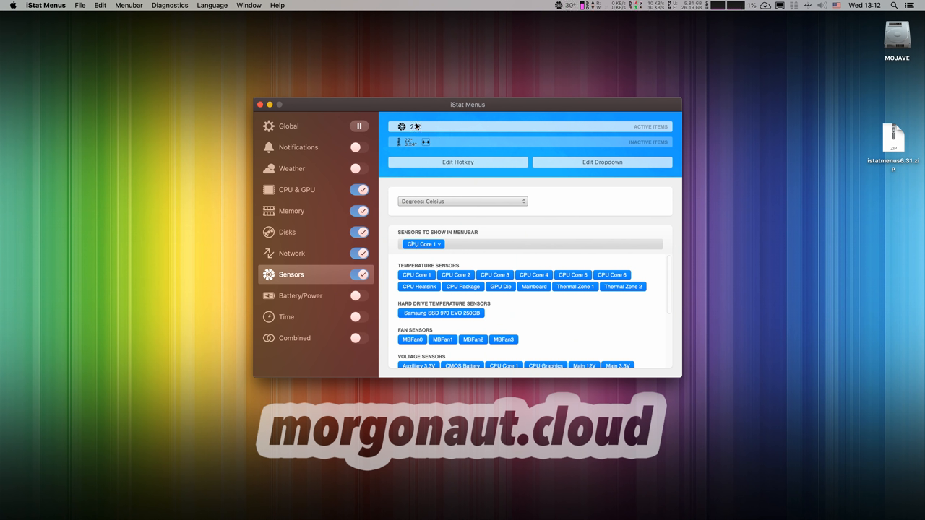
pyautogui.moveTo(456, 274); pyautogui.dragTo(462, 246)
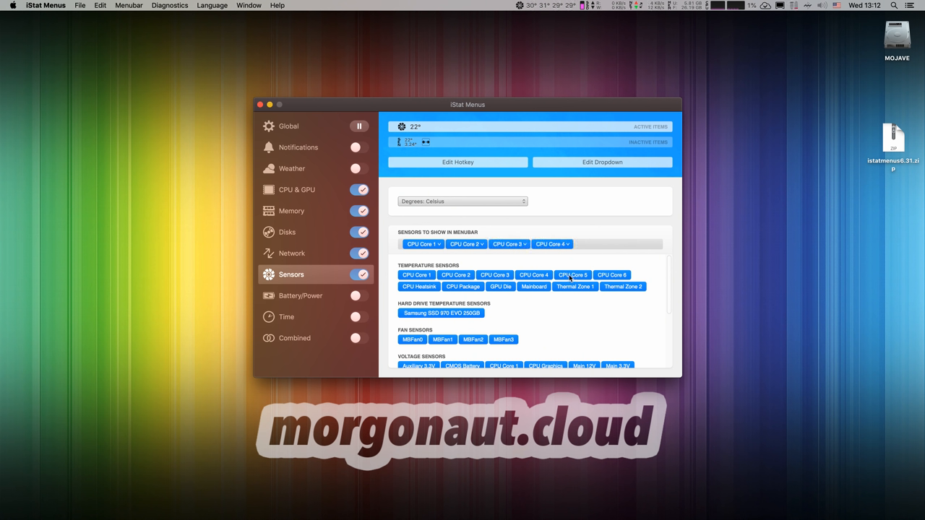
pyautogui.click(573, 275)
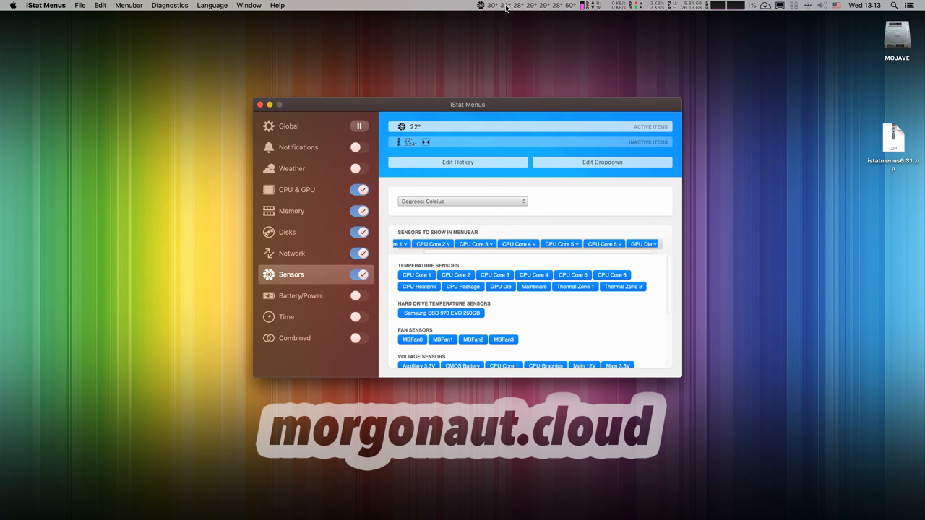
pyautogui.moveTo(410, 143)
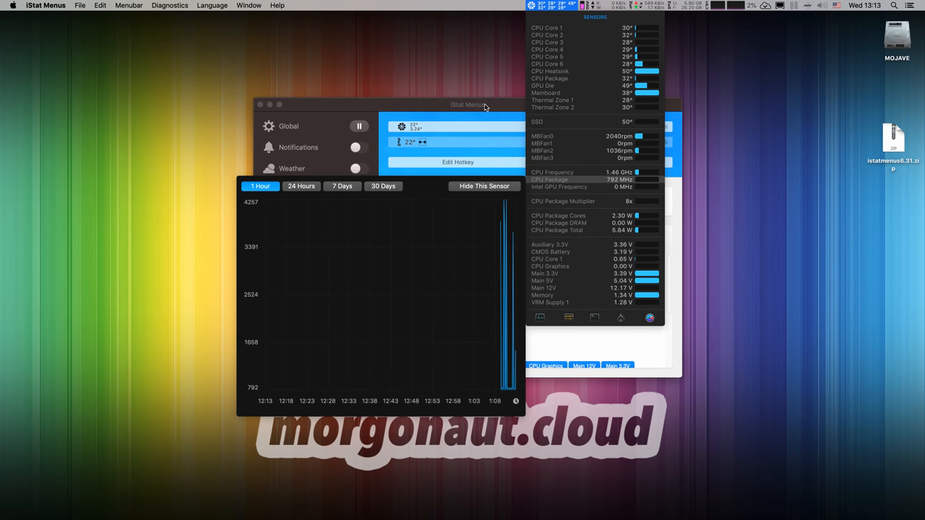
pyautogui.click(291, 275)
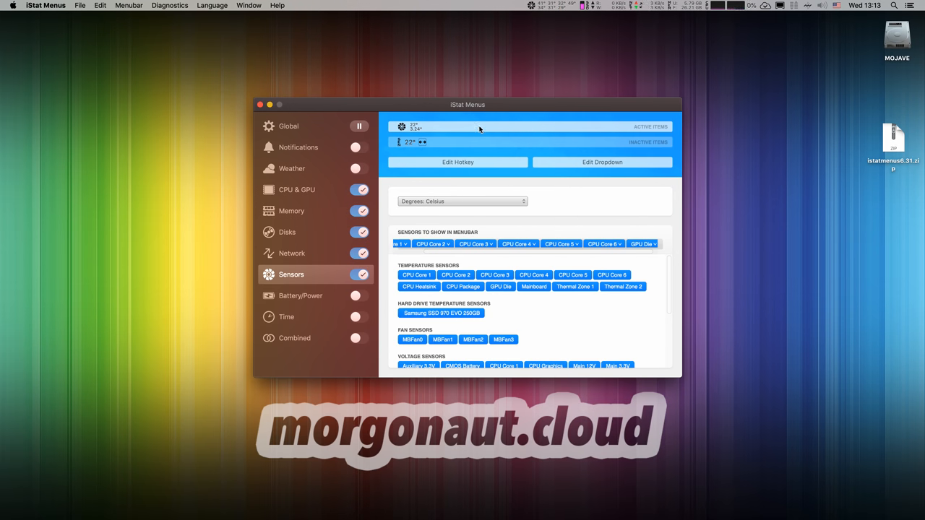
# Step: Set the menu bar colour to purple and style light and dark modes separately
pyautogui.click(289, 126)
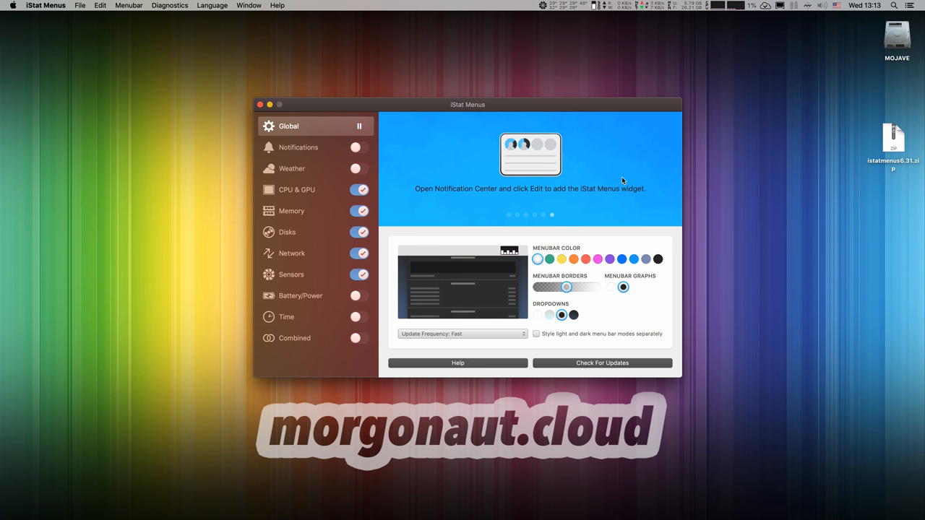
pyautogui.click(735, 6)
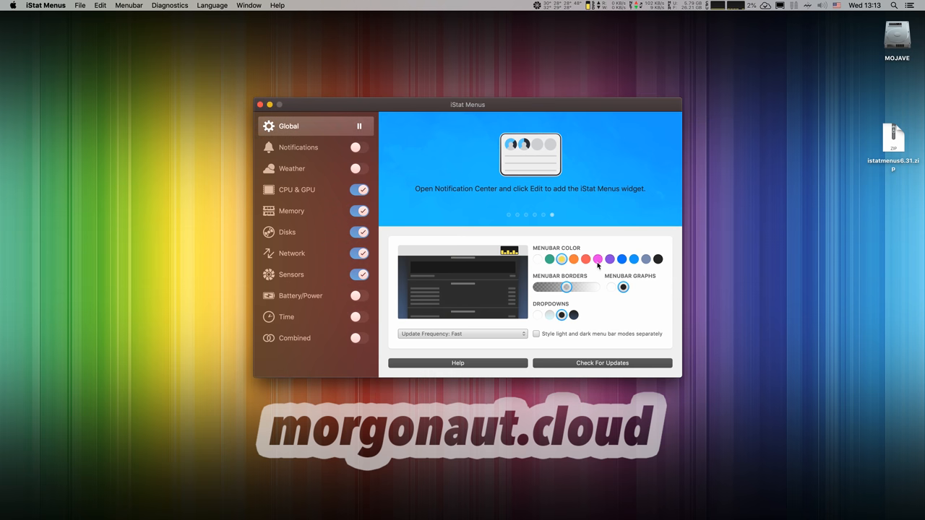
pyautogui.click(598, 259)
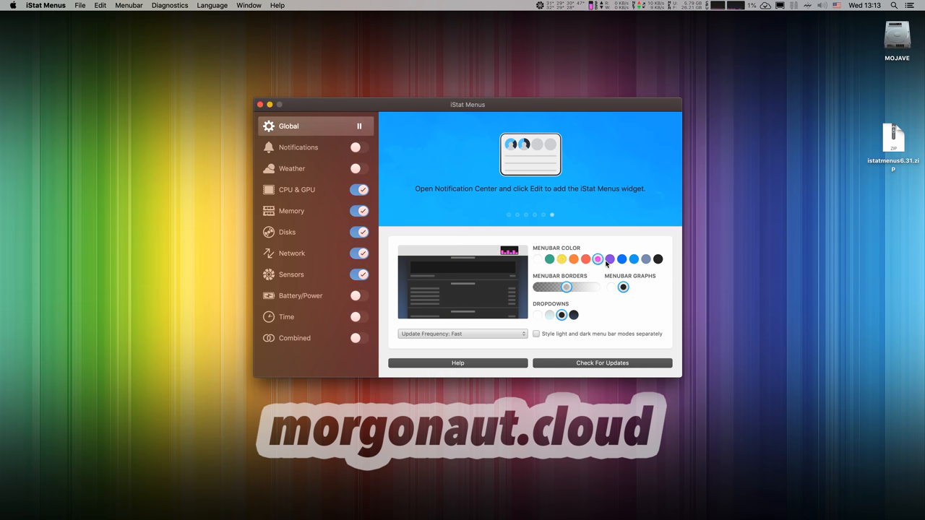
pyautogui.click(597, 259)
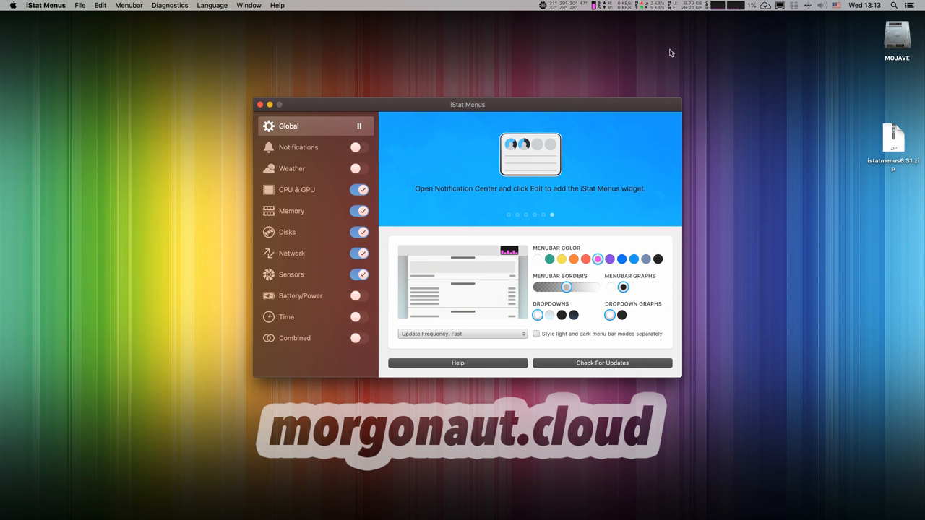
pyautogui.click(616, 5)
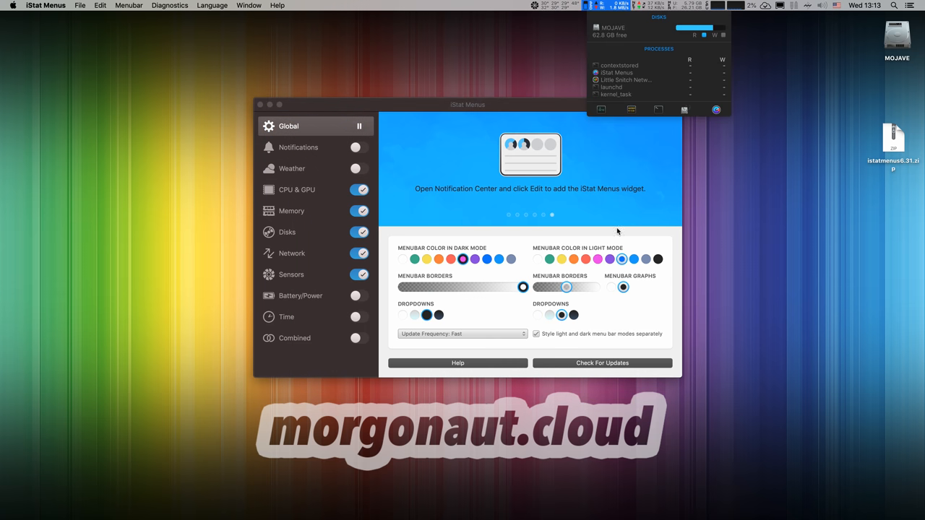
# Step: Keep Update Frequency at Fast, previewing the network and CPU readout panels
pyautogui.click(631, 5)
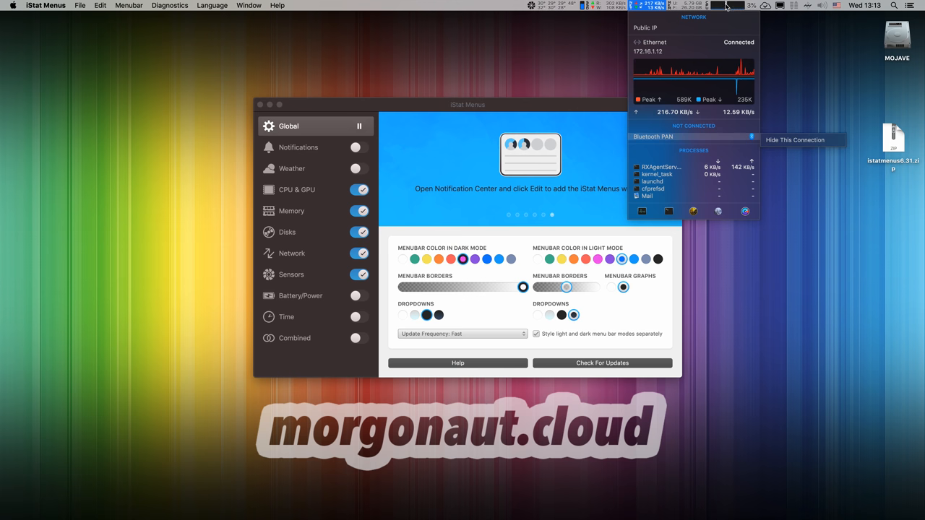
pyautogui.click(731, 5)
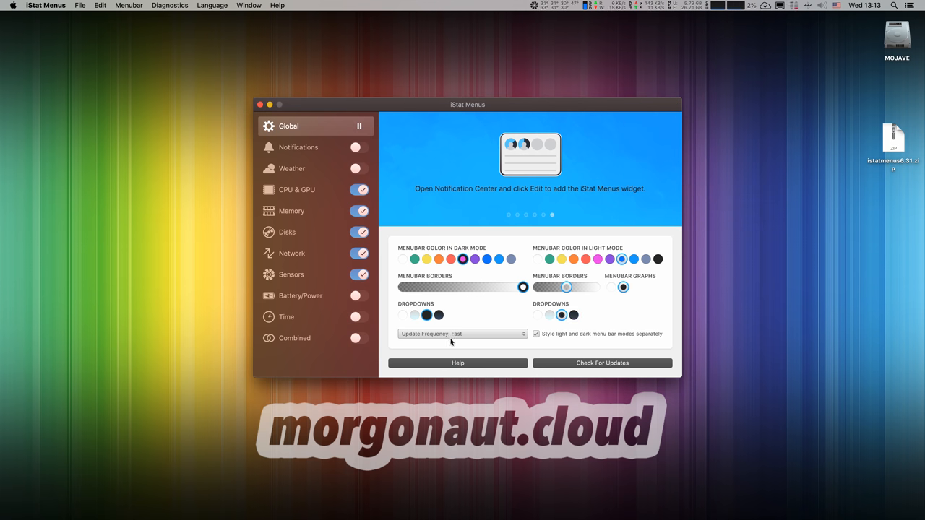
pyautogui.click(462, 333)
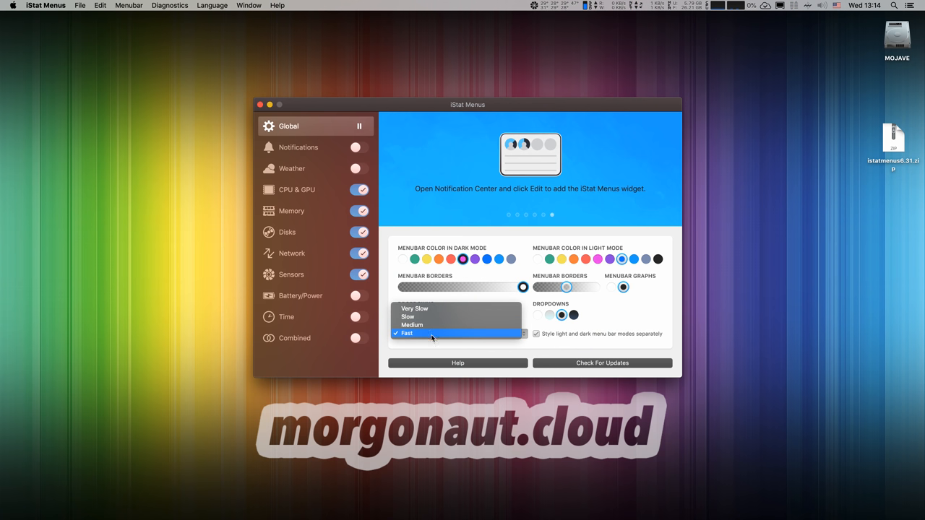
pyautogui.click(407, 333)
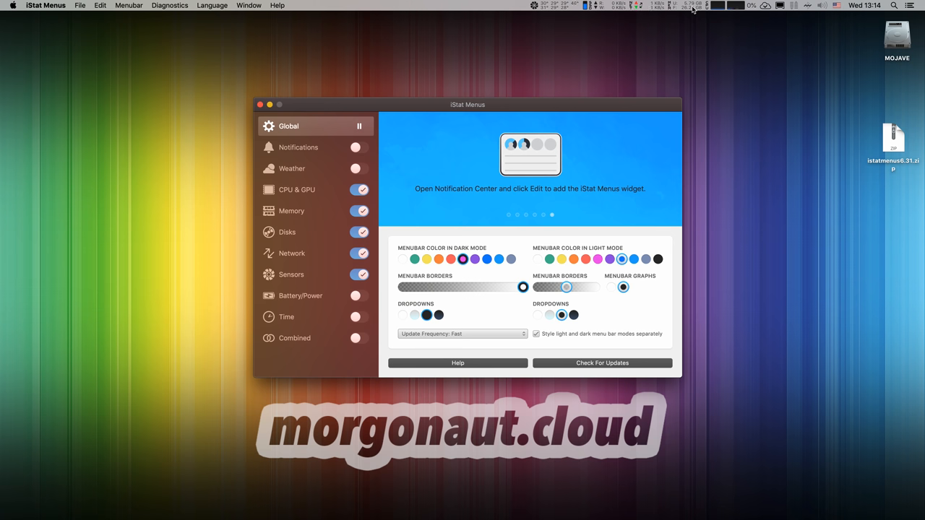
pyautogui.click(737, 5)
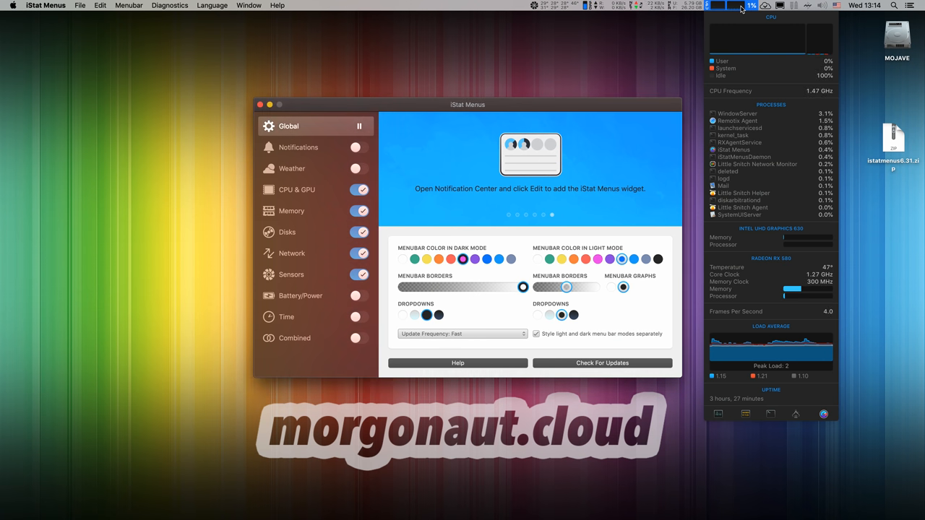
# Step: Browse Battery/Power and Time, switch Combined mode on and back off, then show Notifications
pyautogui.click(301, 296)
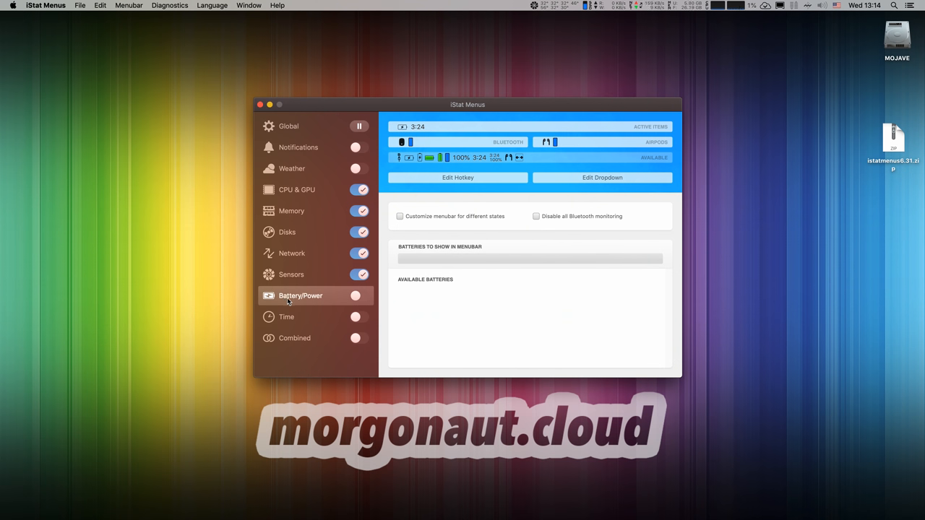
pyautogui.moveTo(326, 300)
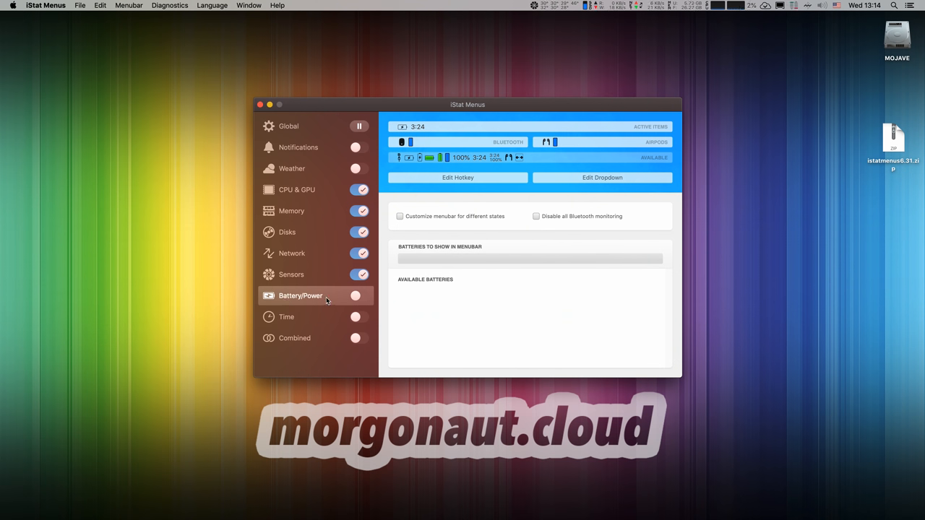
pyautogui.click(287, 317)
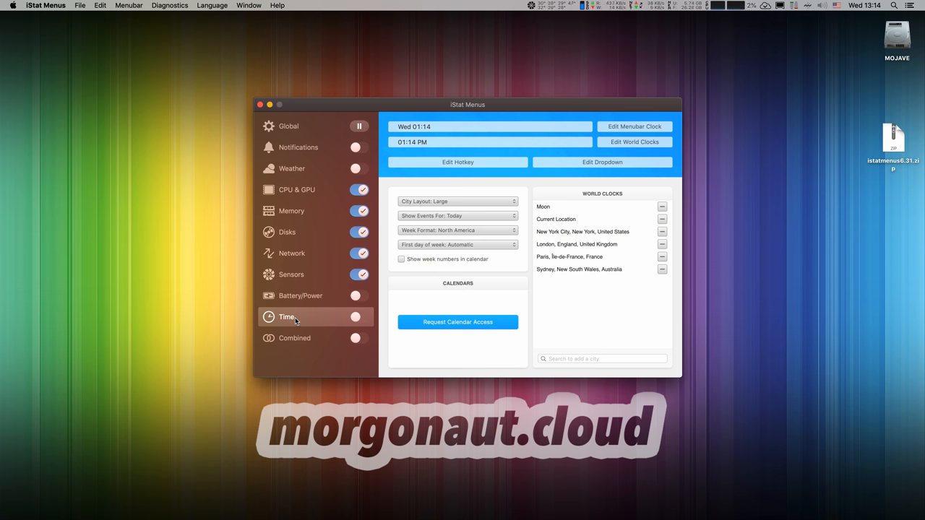
pyautogui.moveTo(574, 217)
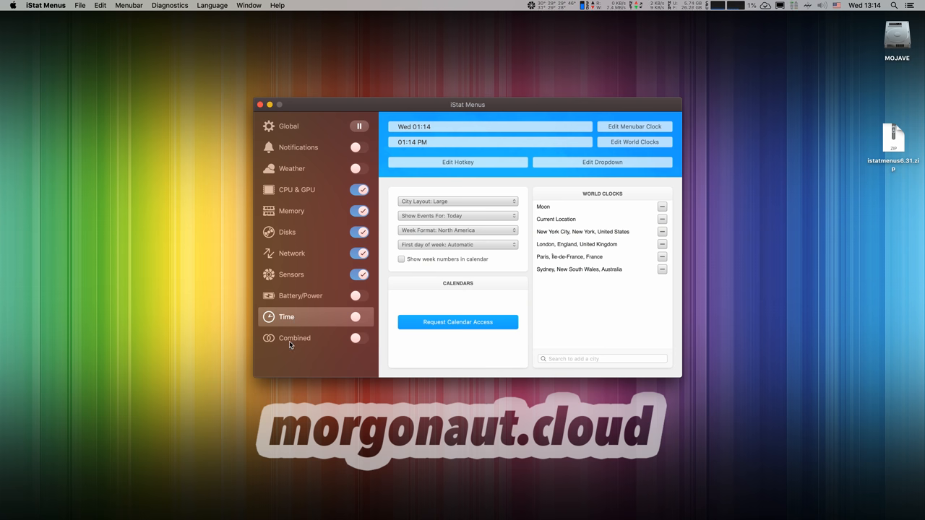
pyautogui.click(294, 338)
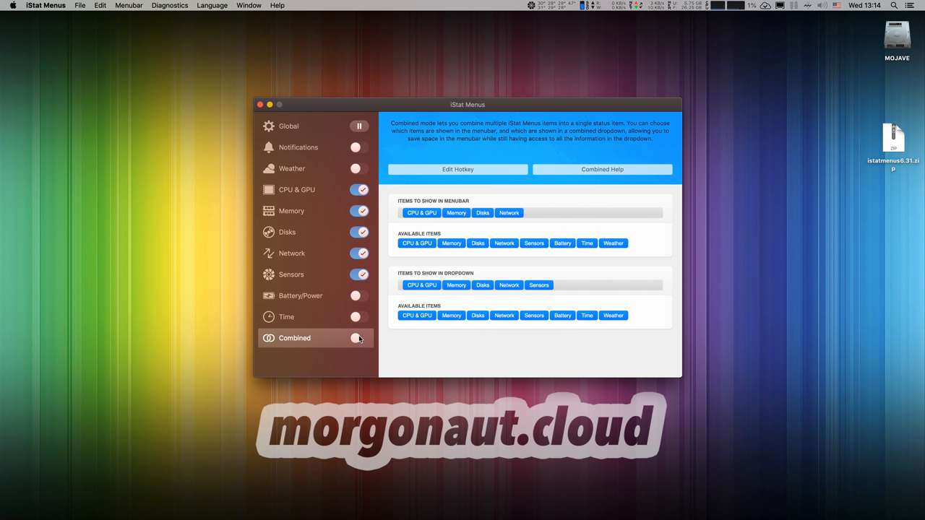
pyautogui.click(359, 339)
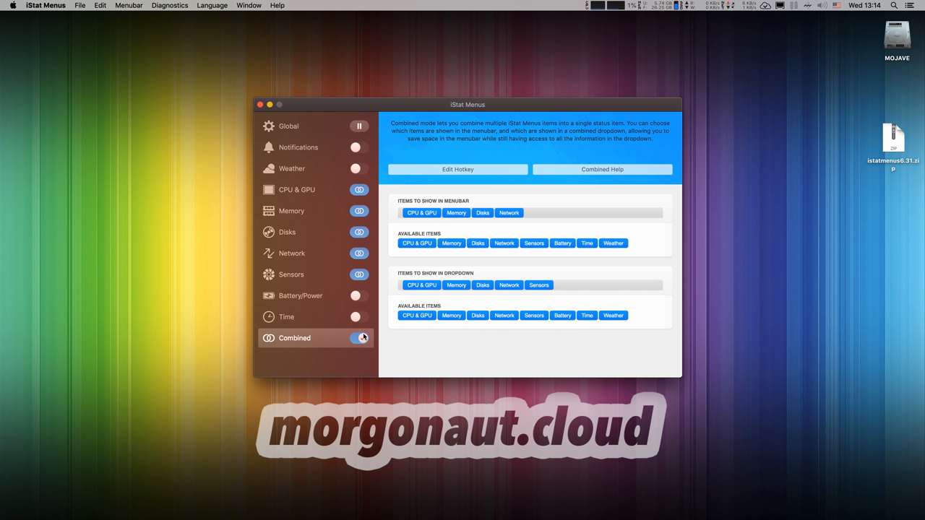
pyautogui.click(359, 338)
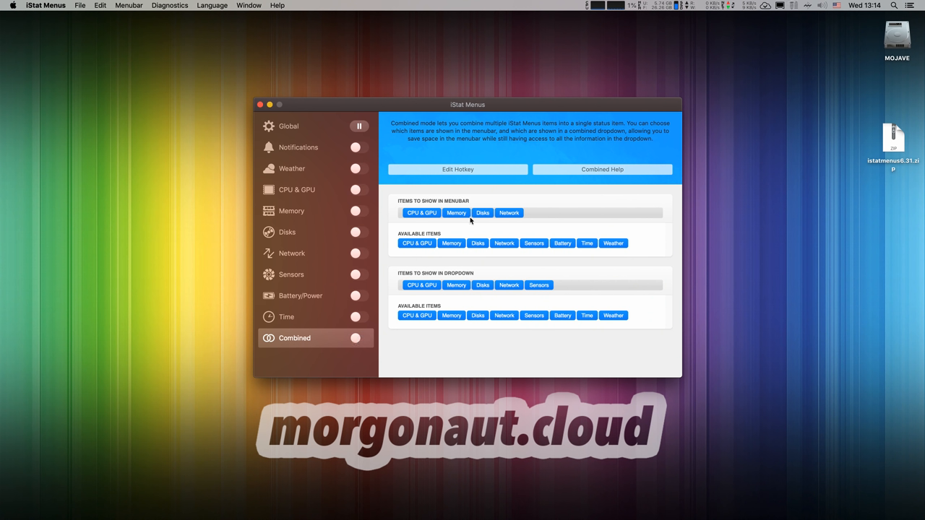
pyautogui.click(298, 146)
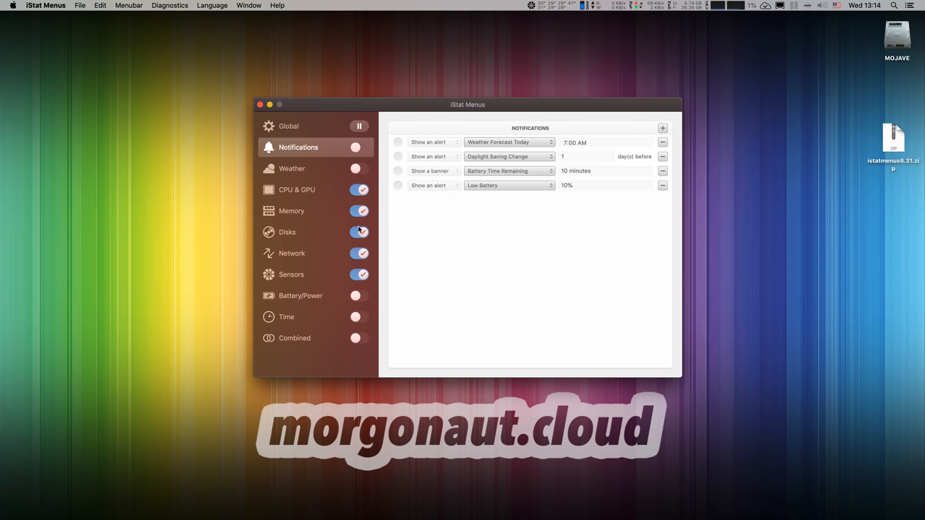
# Step: Return to the Global appearance settings and open the iStat Menus app menu with reinstall options
pyautogui.click(288, 126)
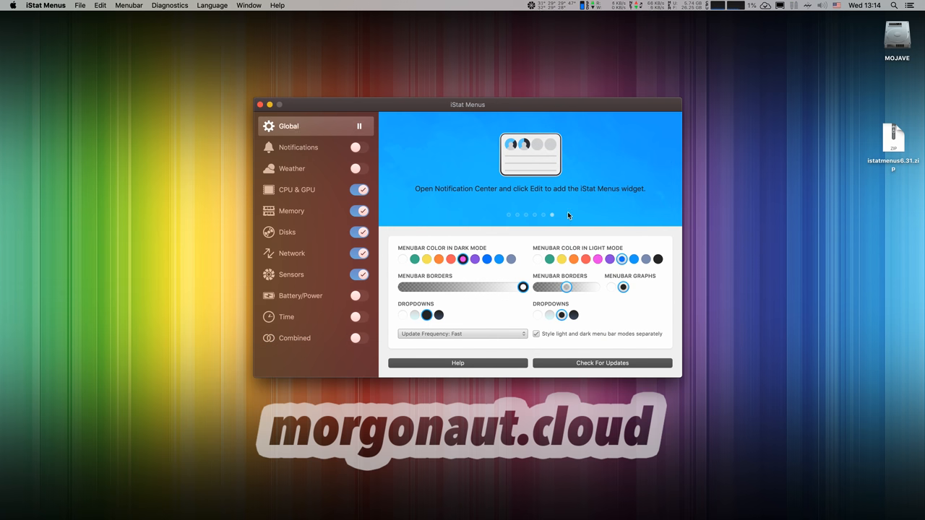
pyautogui.click(46, 5)
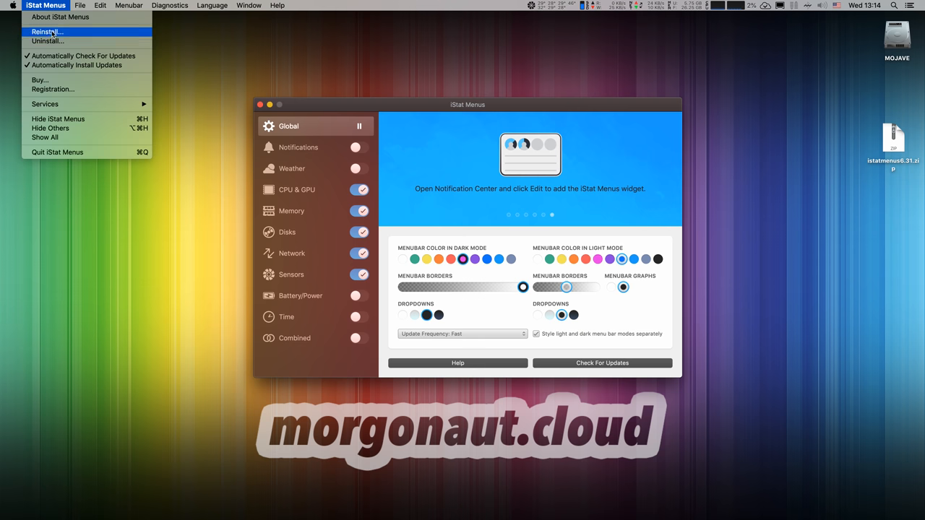
pyautogui.moveTo(52, 89)
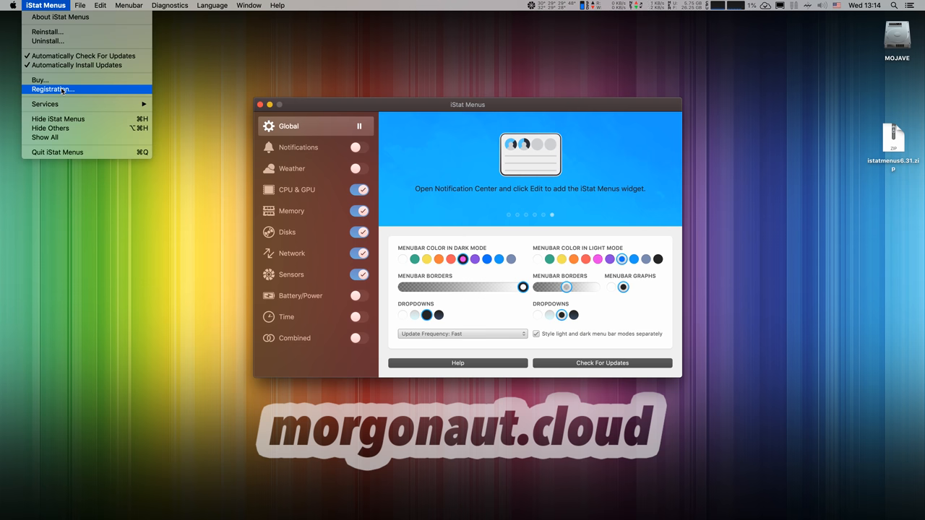
pyautogui.moveTo(40, 80)
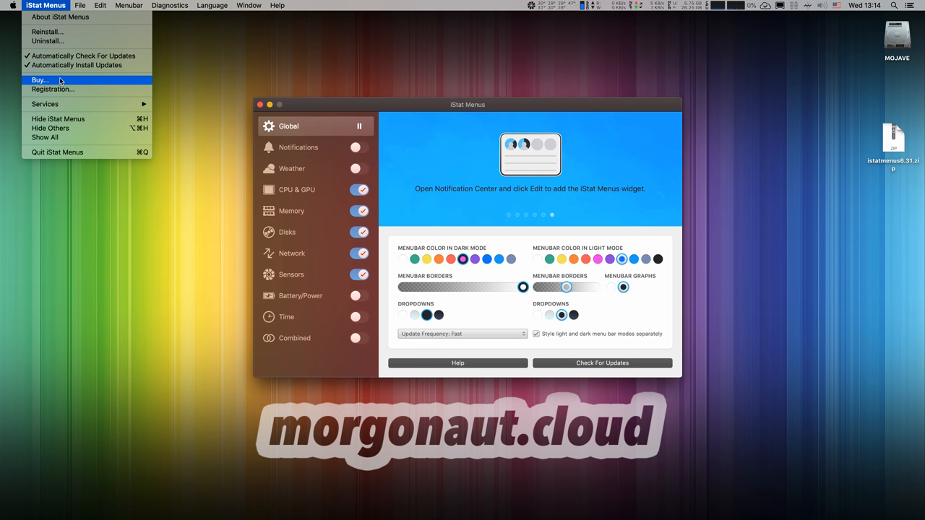